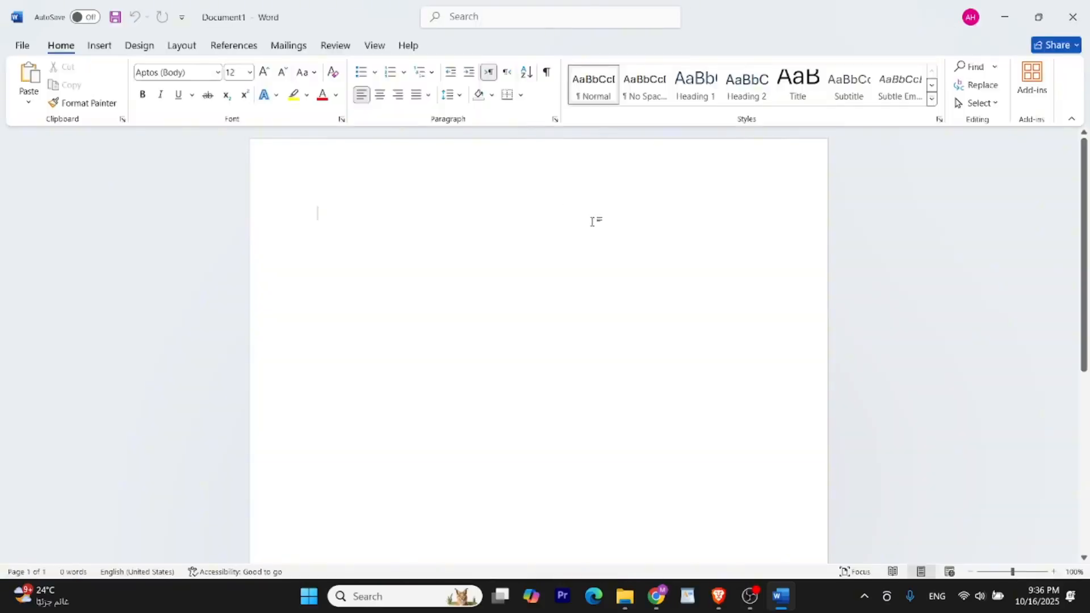
# Write the line 'Subscribe to houdztech' in the blank Word document
pyautogui.write('sub')
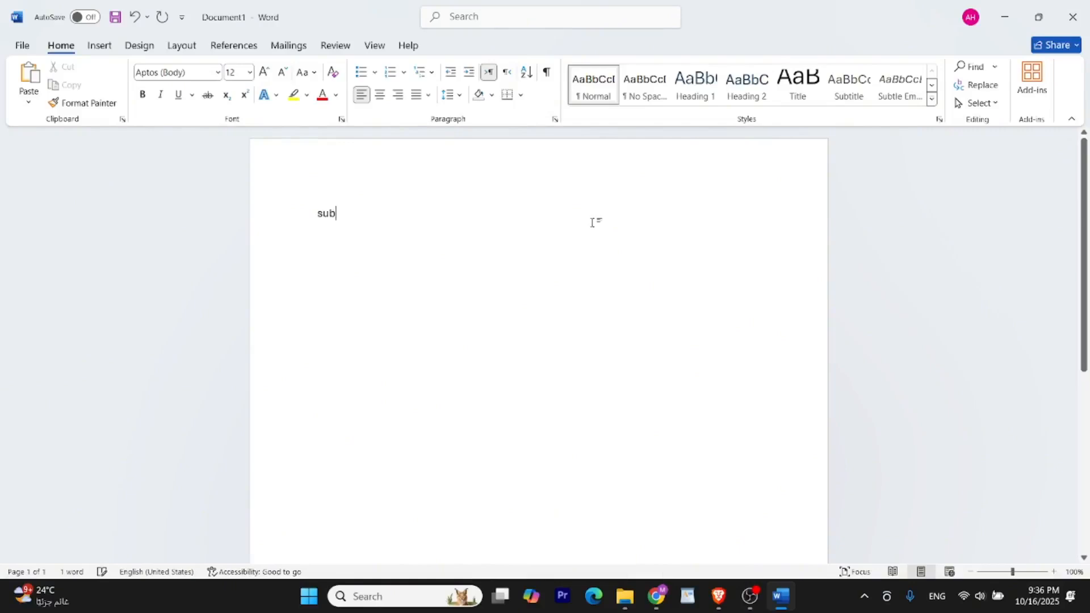
pyautogui.write('scribe to ho')
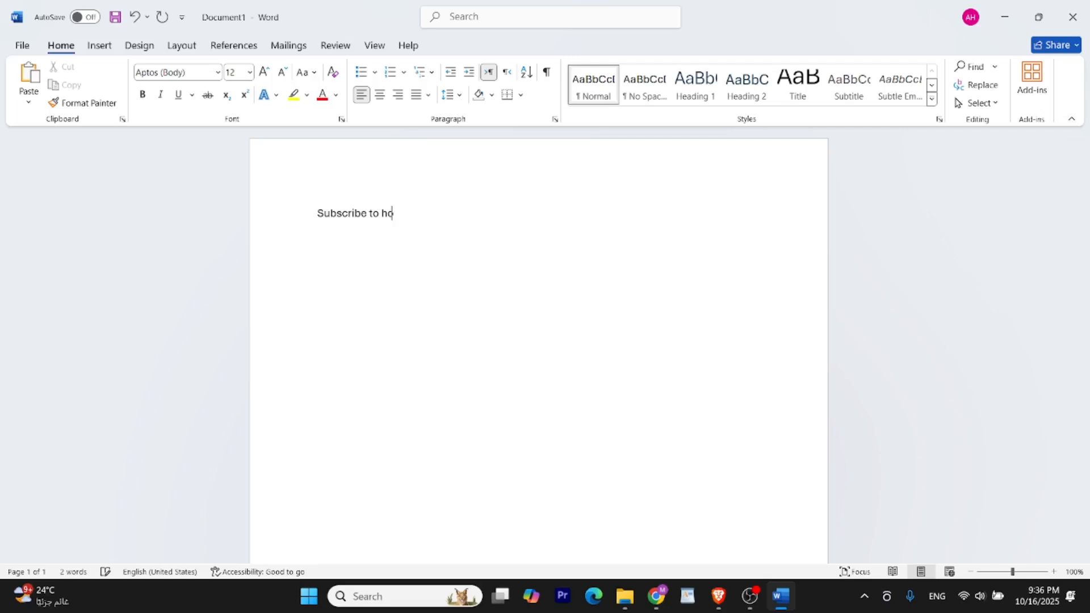
pyautogui.write('udz')
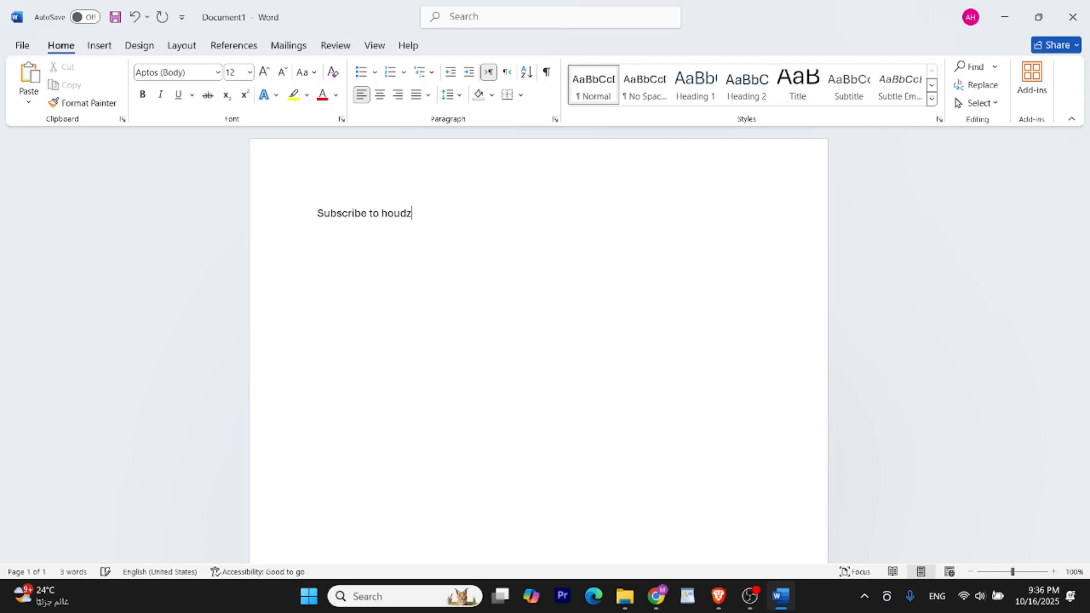
pyautogui.write('tech')
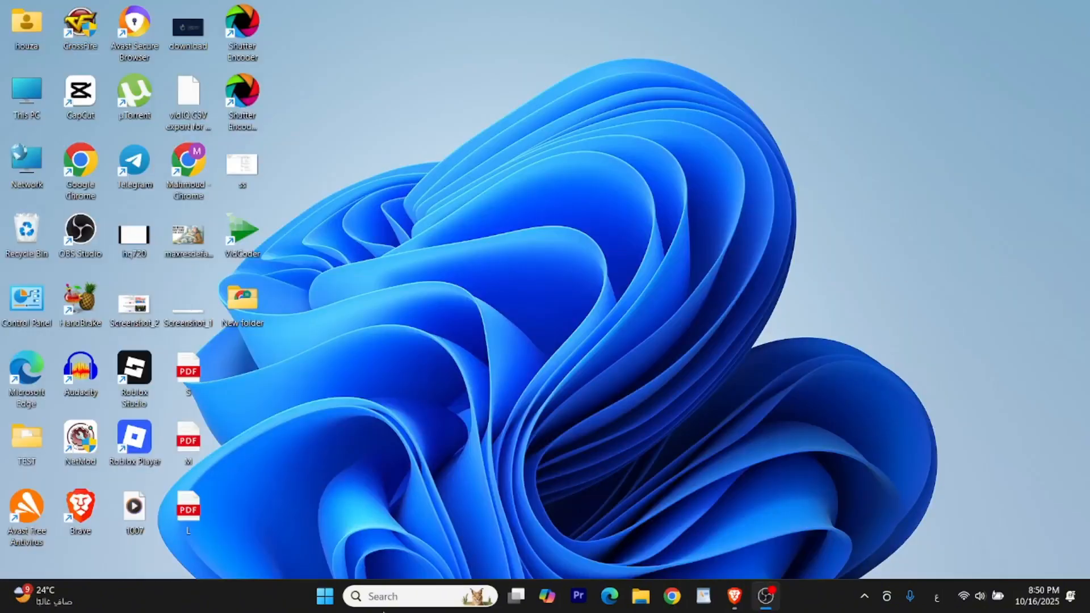
# Go through Control Panel to the installed programs list (Programs > Uninstall a program)
pyautogui.click(389, 596)
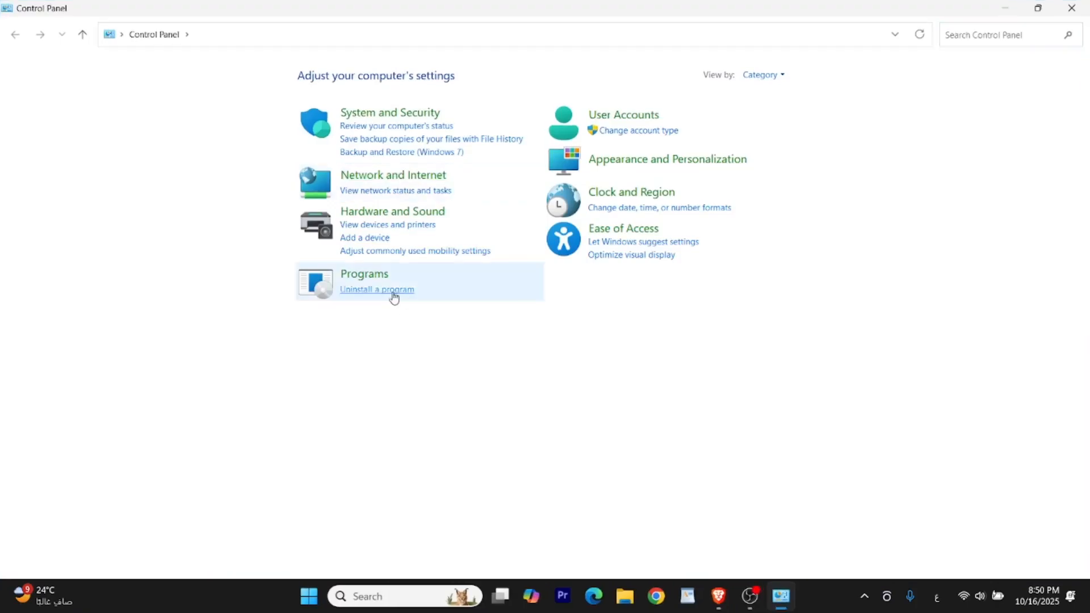
pyautogui.click(377, 289)
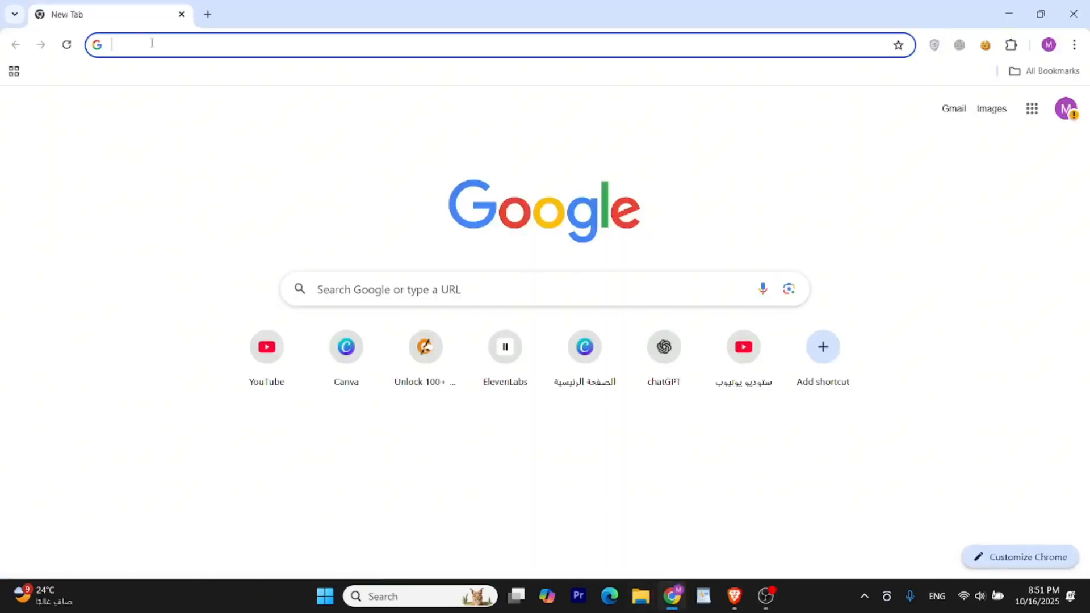
# Visit config.office.com and start creating a new deployment configuration
pyautogui.write('config.office.com')
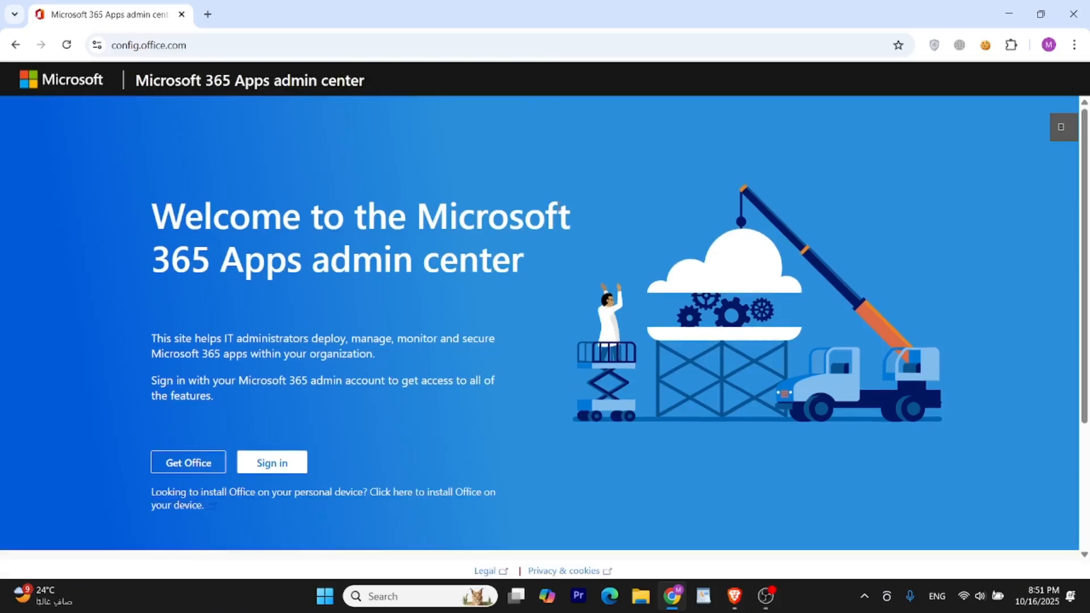
pyautogui.scroll(-3)
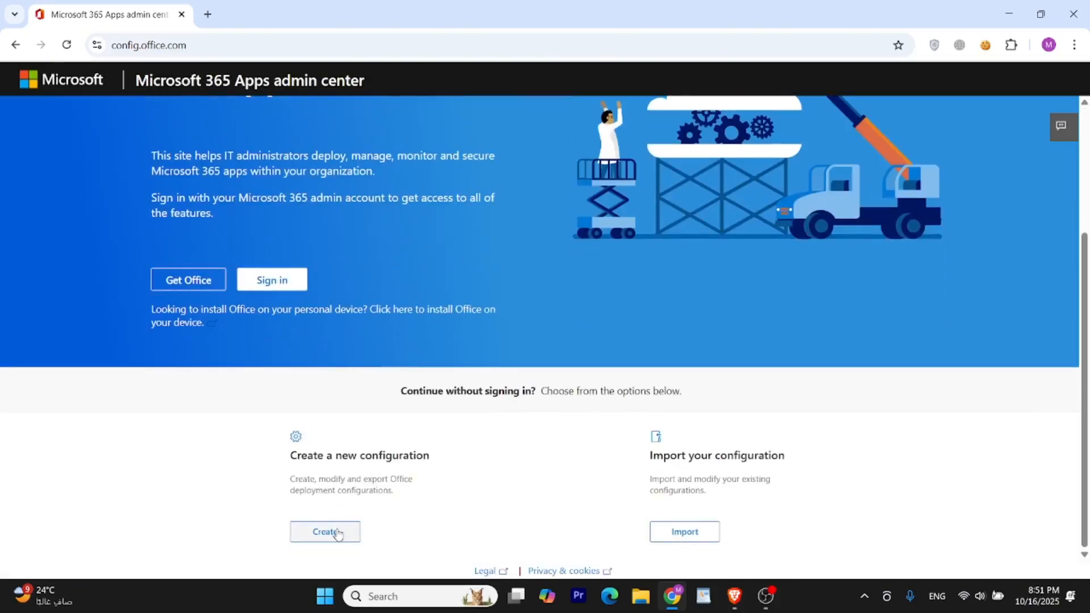
pyautogui.click(323, 532)
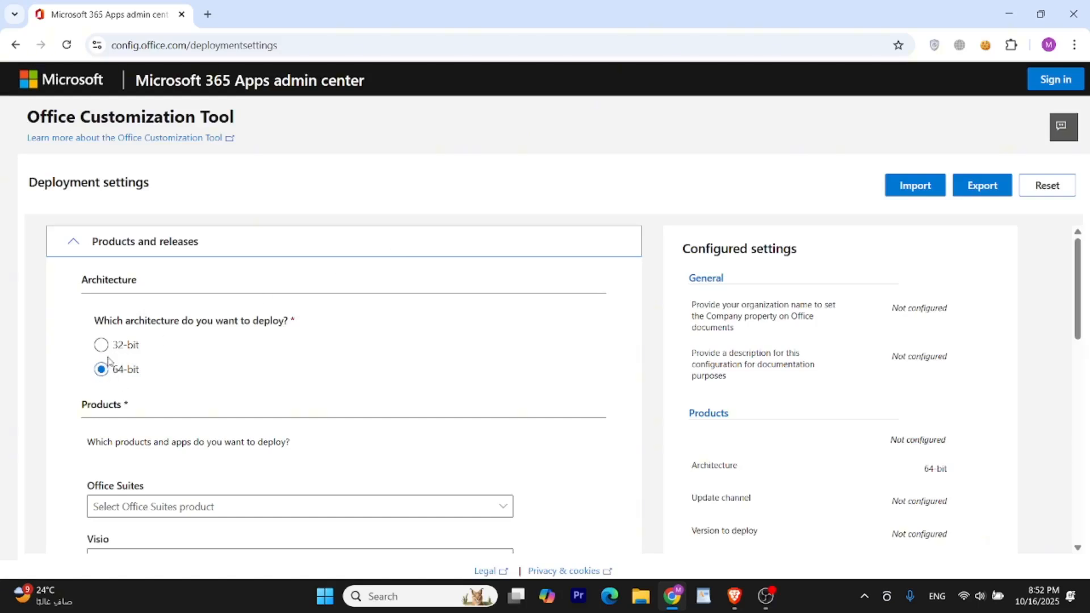
pyautogui.moveTo(264, 367)
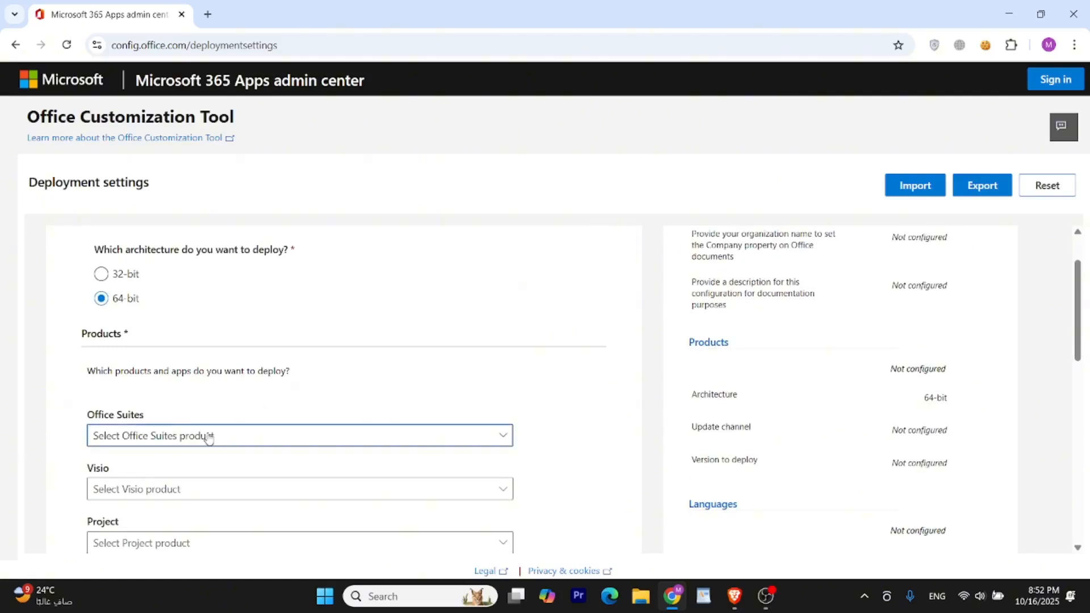
# Choose Office LTSC Professional Plus 2024 - Volume License as the Office suite and review the apps
pyautogui.click(298, 436)
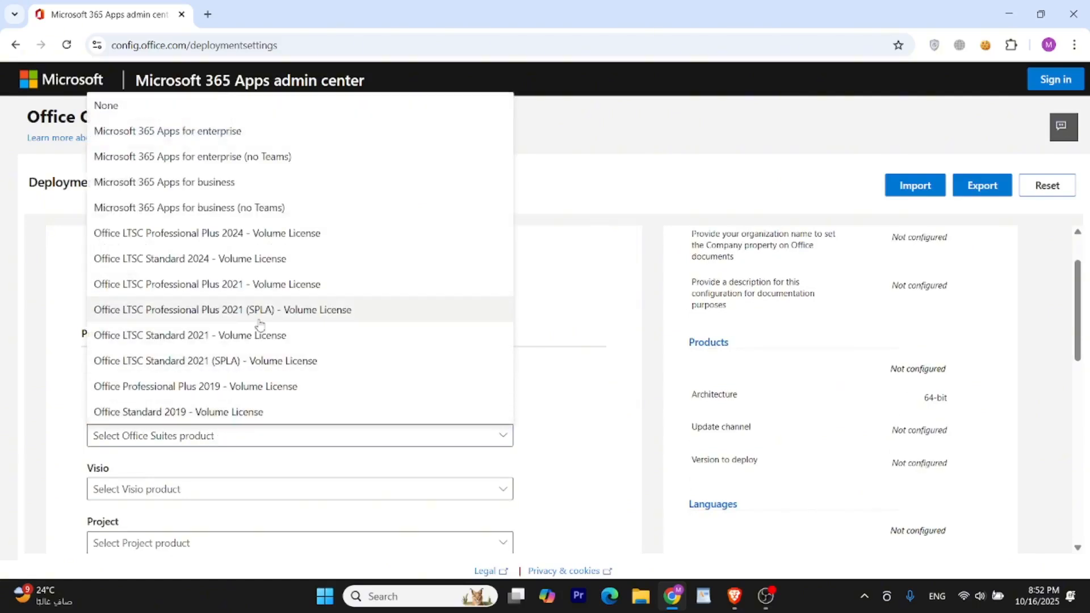
pyautogui.moveTo(316, 233)
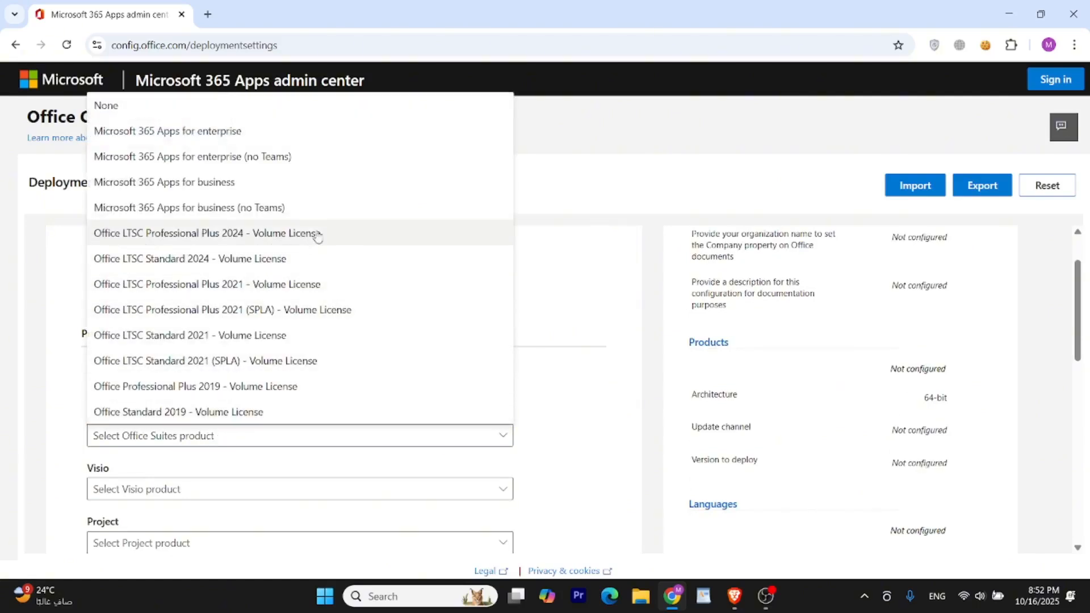
pyautogui.moveTo(356, 234)
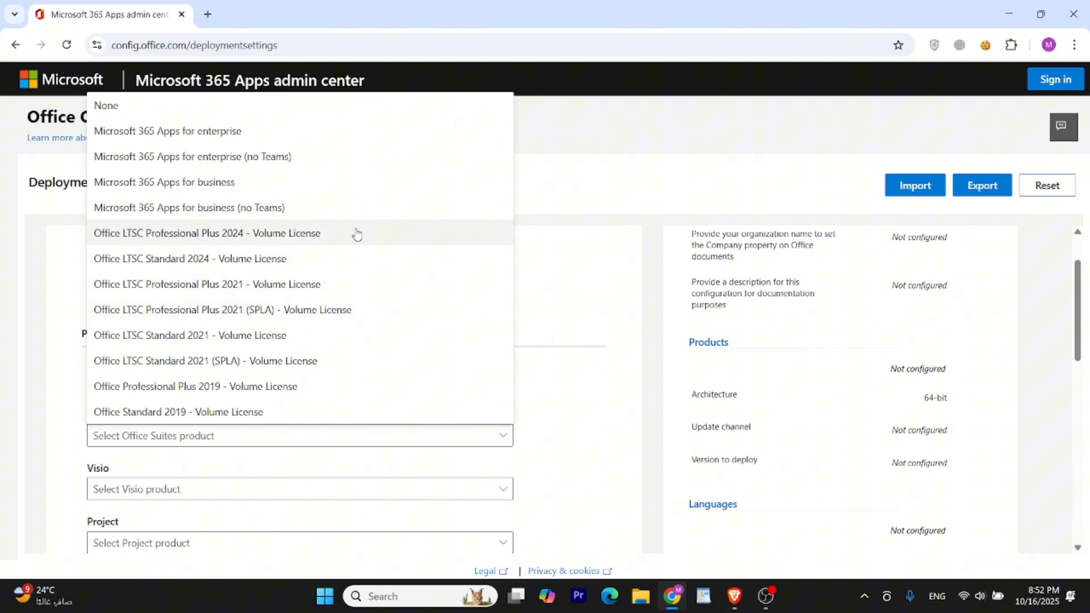
pyautogui.click(206, 233)
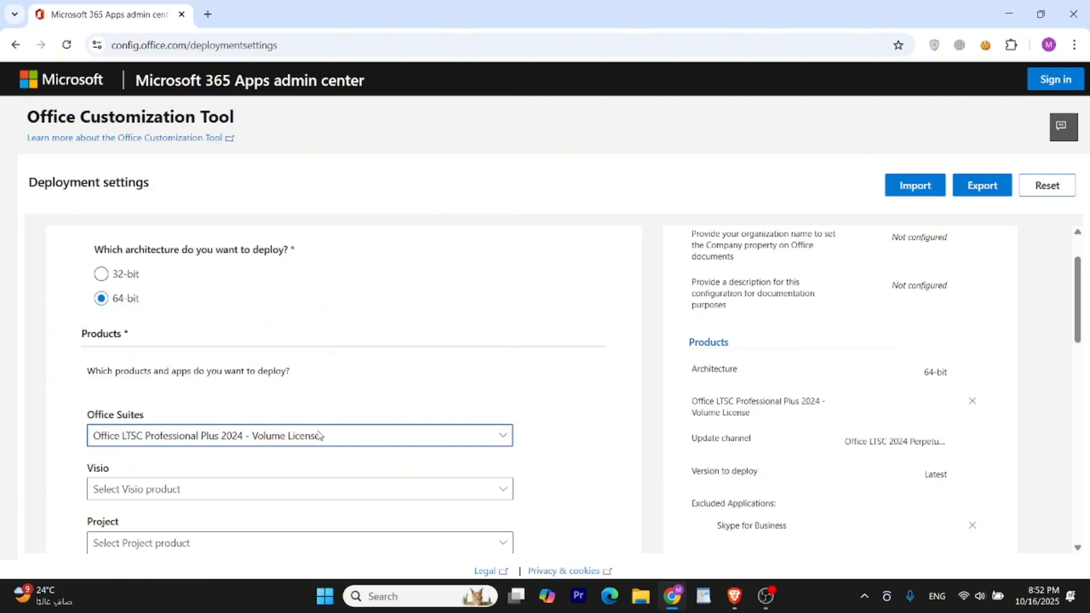
pyautogui.click(298, 435)
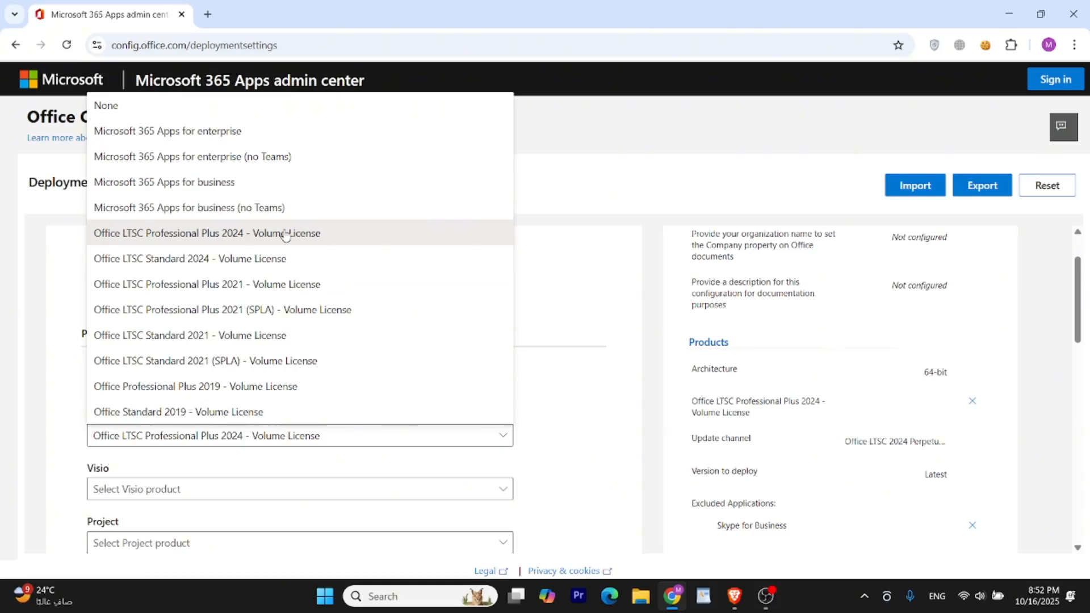
pyautogui.click(206, 232)
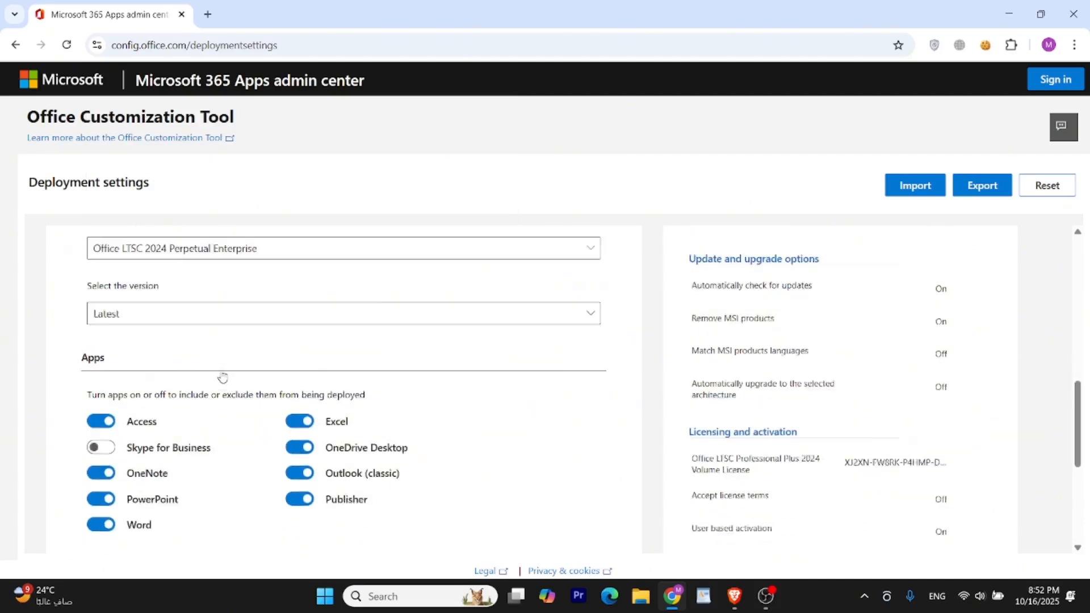
pyautogui.scroll(-3)
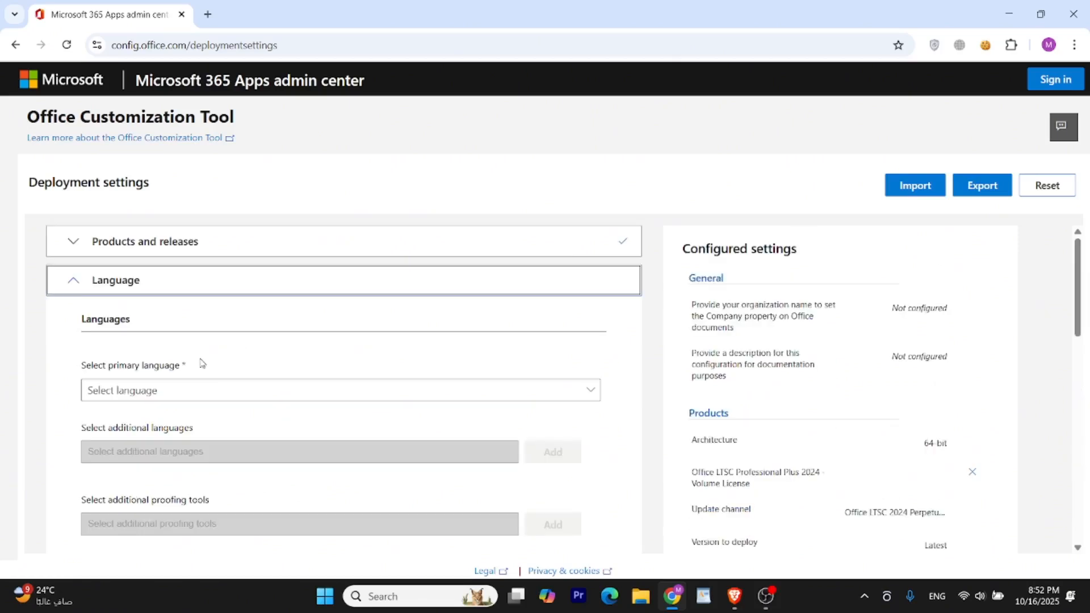
# Make English (United States) the primary language and start the export to XML
pyautogui.click(339, 389)
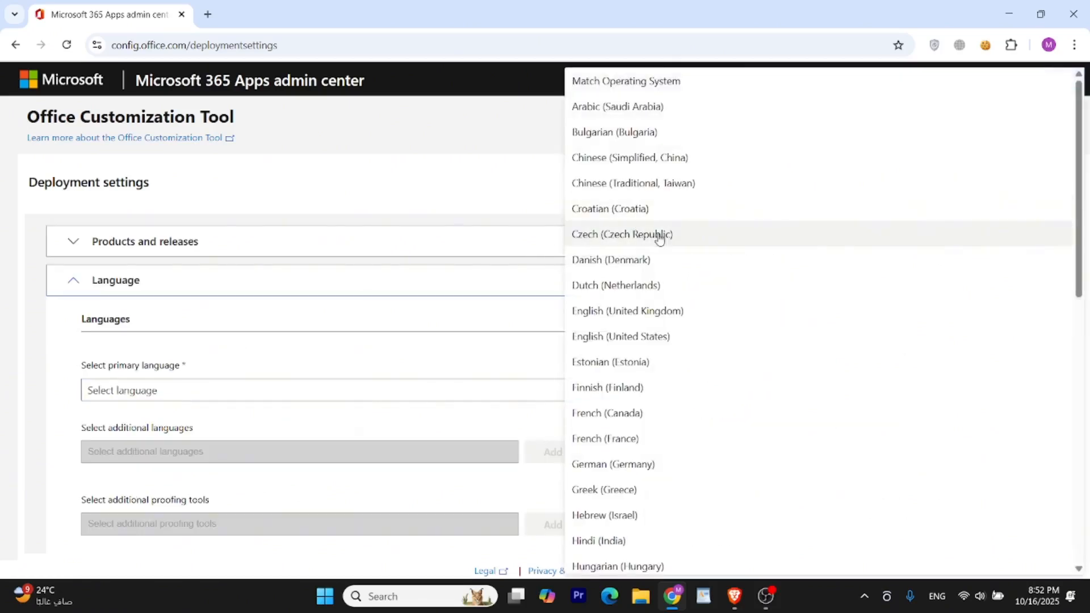
pyautogui.click(619, 336)
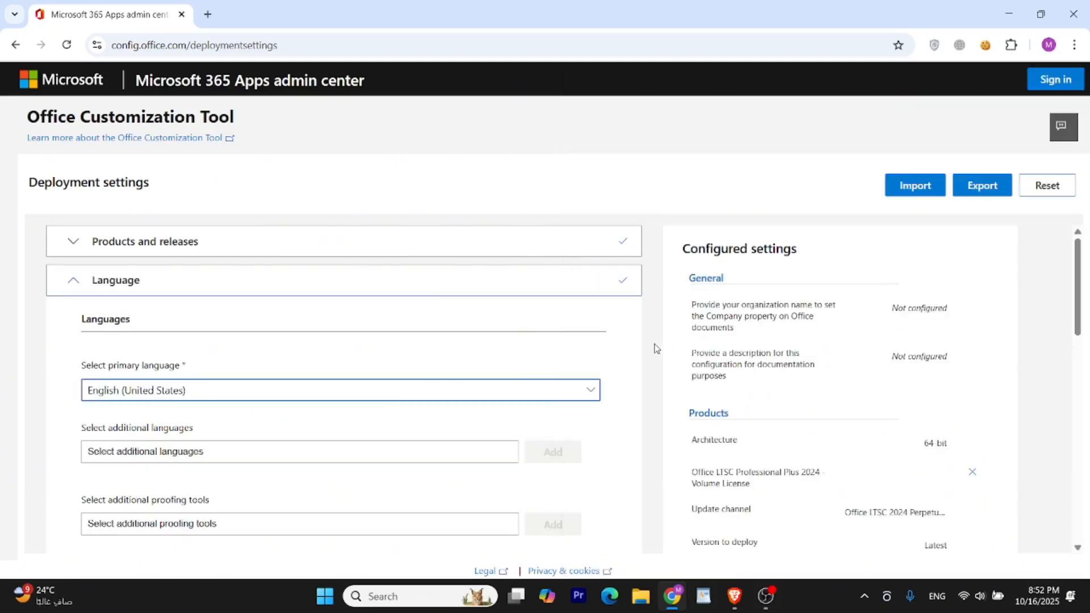
pyautogui.scroll(-3)
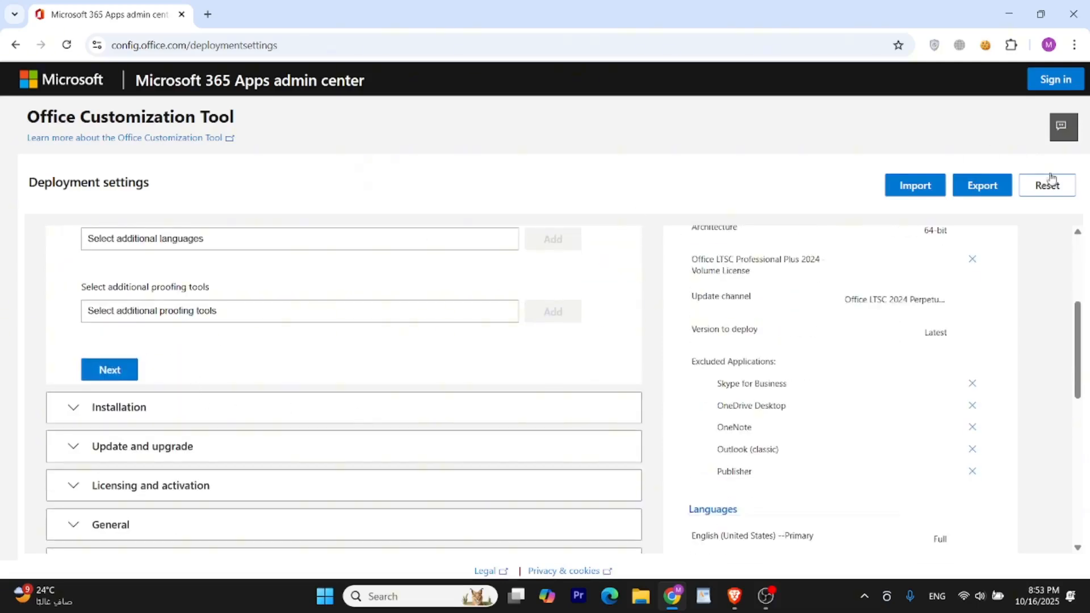
pyautogui.click(980, 185)
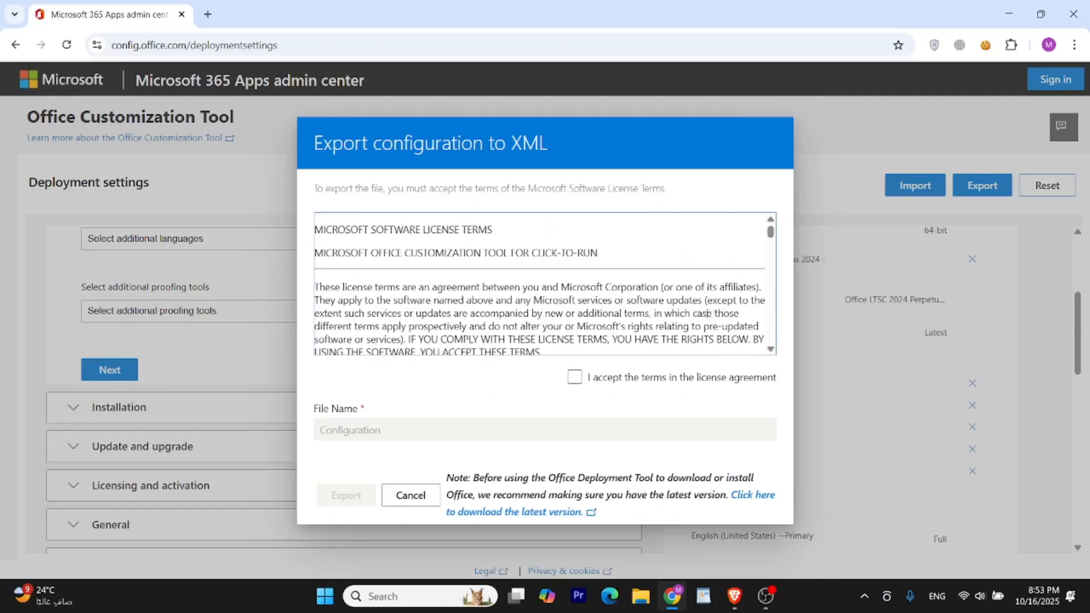
# Accept the license terms and export the configuration as an XML file named Configuration
pyautogui.click(574, 377)
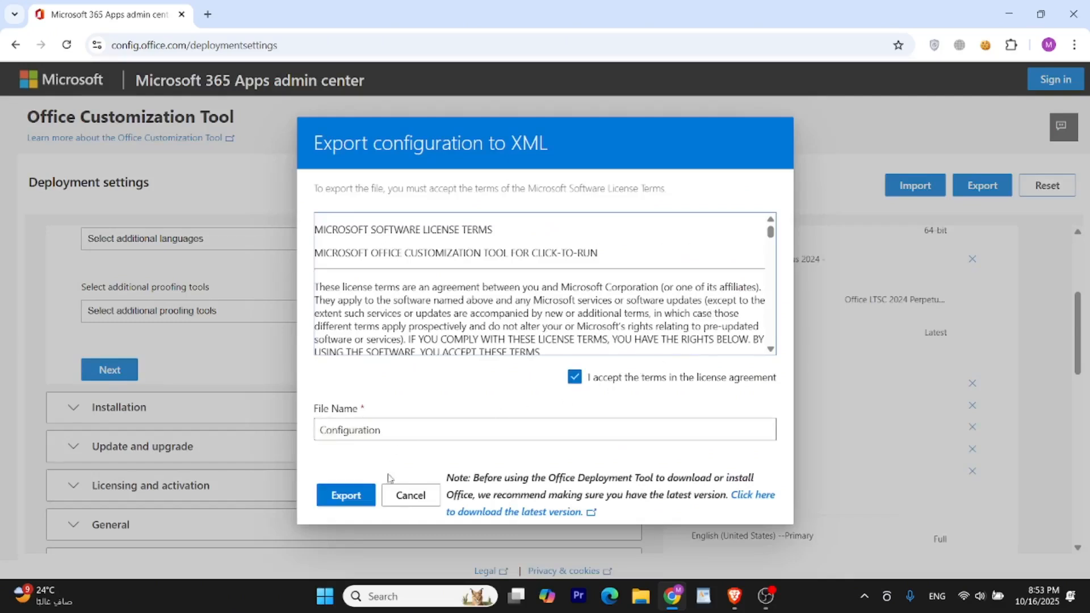
pyautogui.click(346, 495)
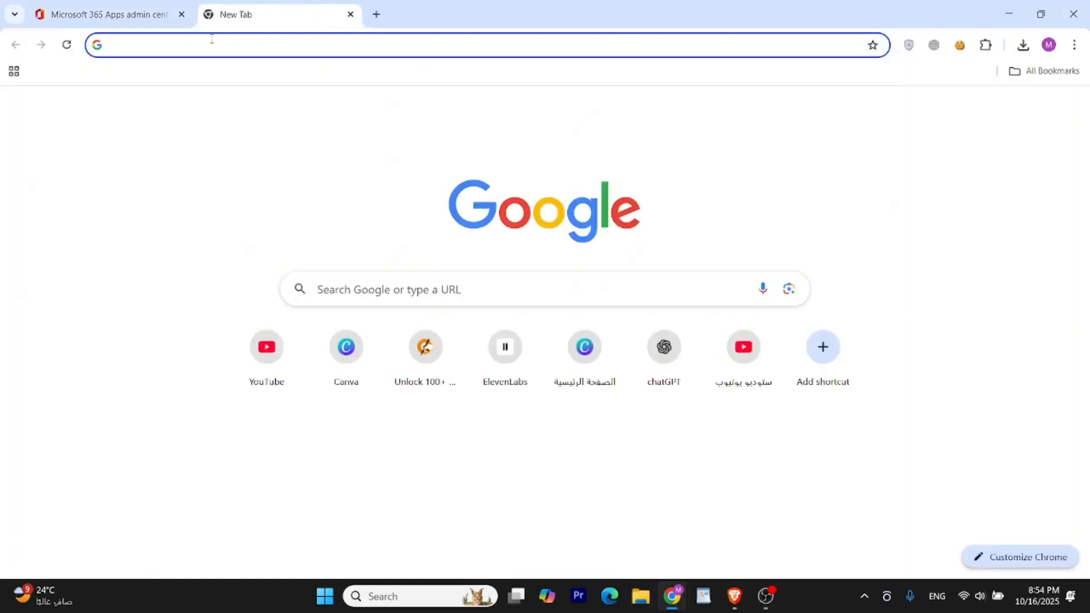
# Search 'office deployment tool', download it from Microsoft Download Center and extract it to Downloads
pyautogui.write('office deployment tool')
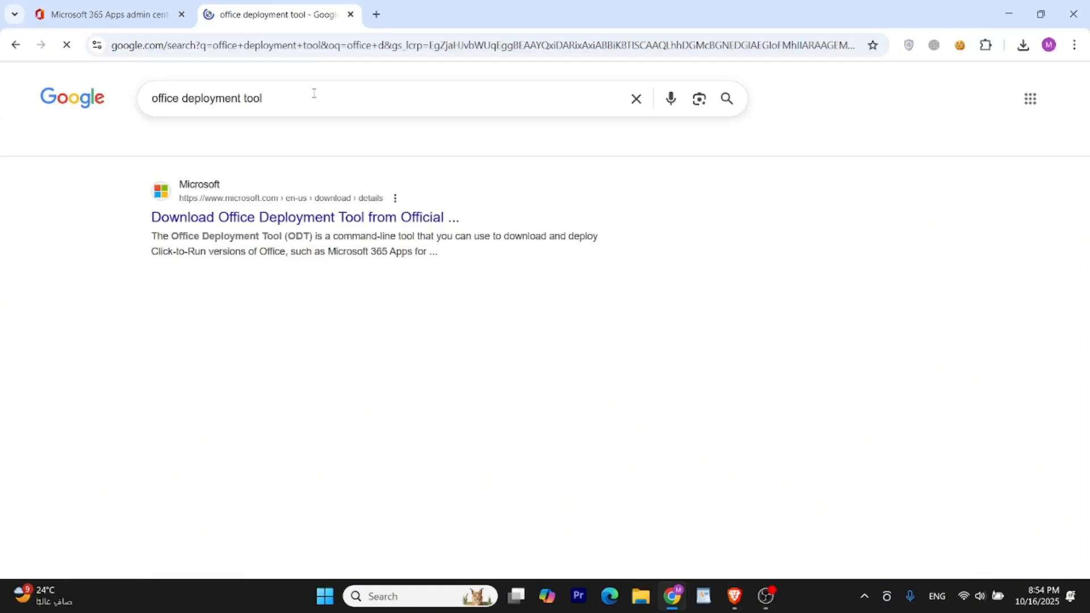
pyautogui.click(304, 216)
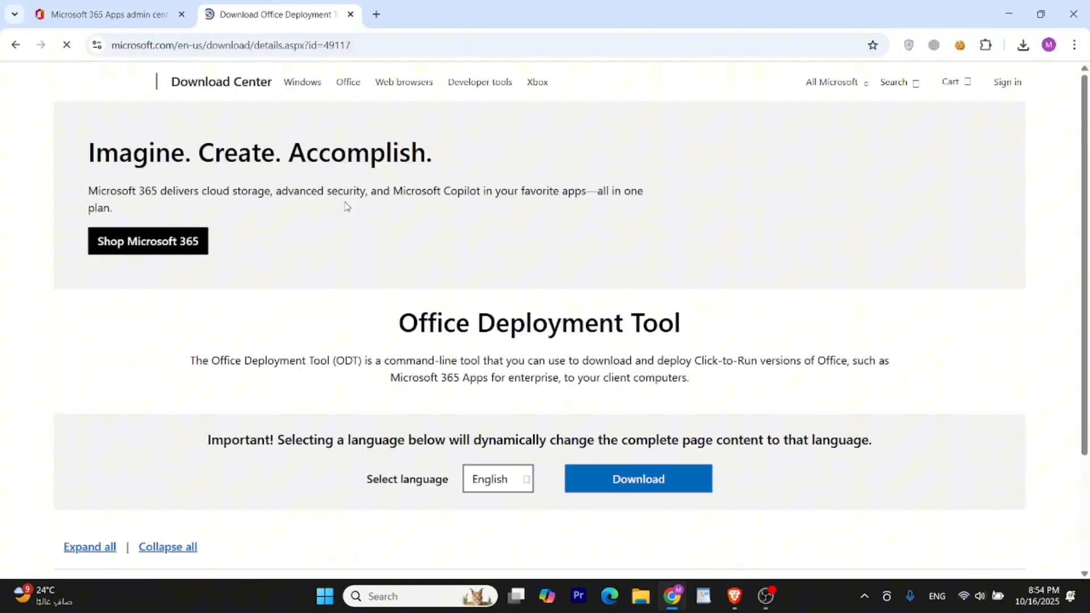
pyautogui.click(637, 478)
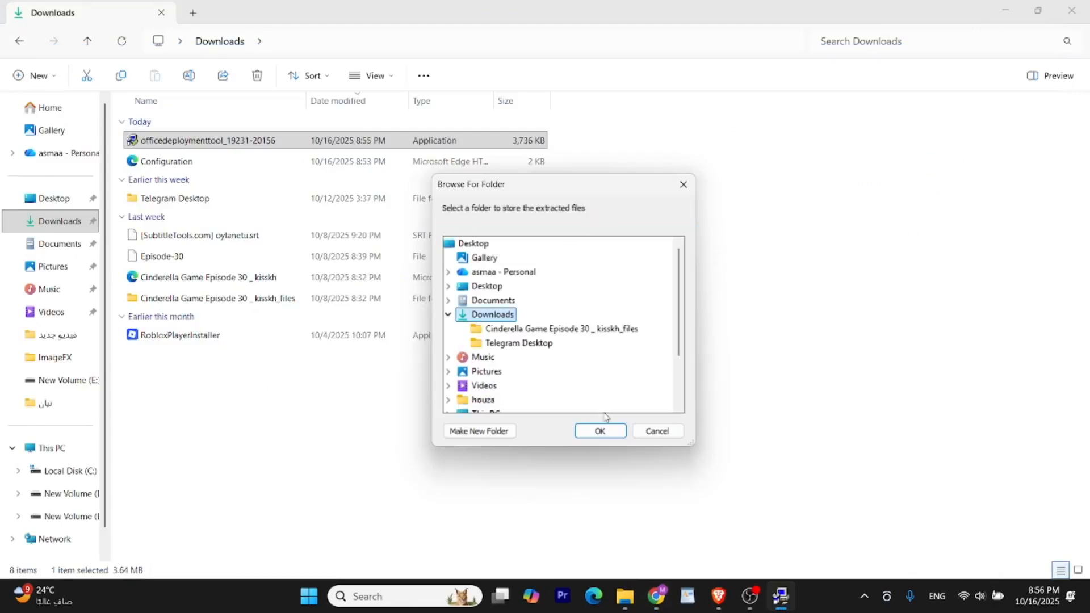
pyautogui.click(598, 430)
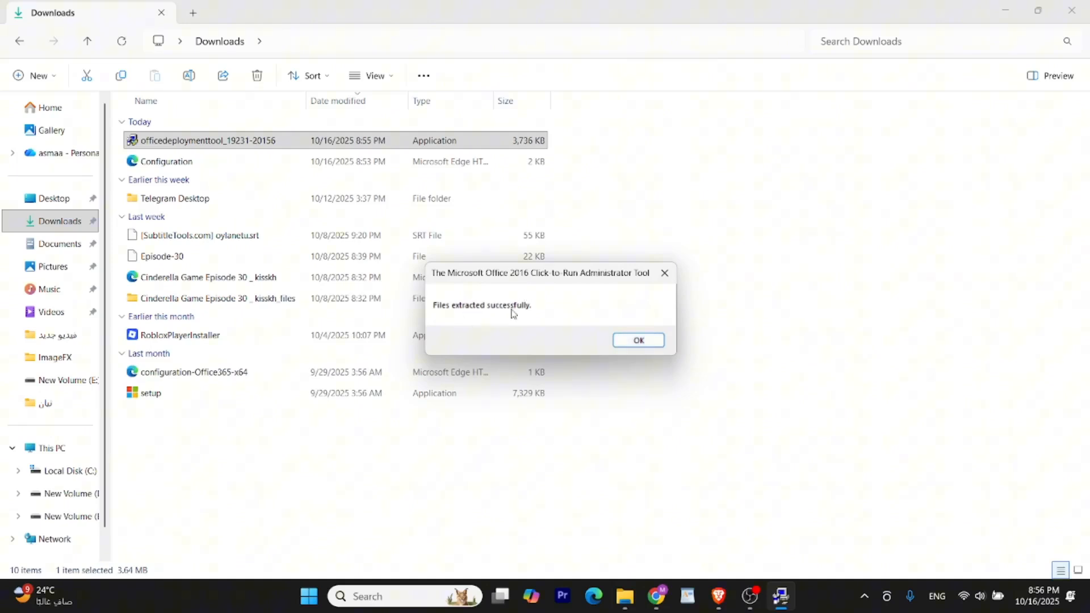
# Put setup and Configuration into the new office folder in Downloads and view its contents
pyautogui.click(637, 339)
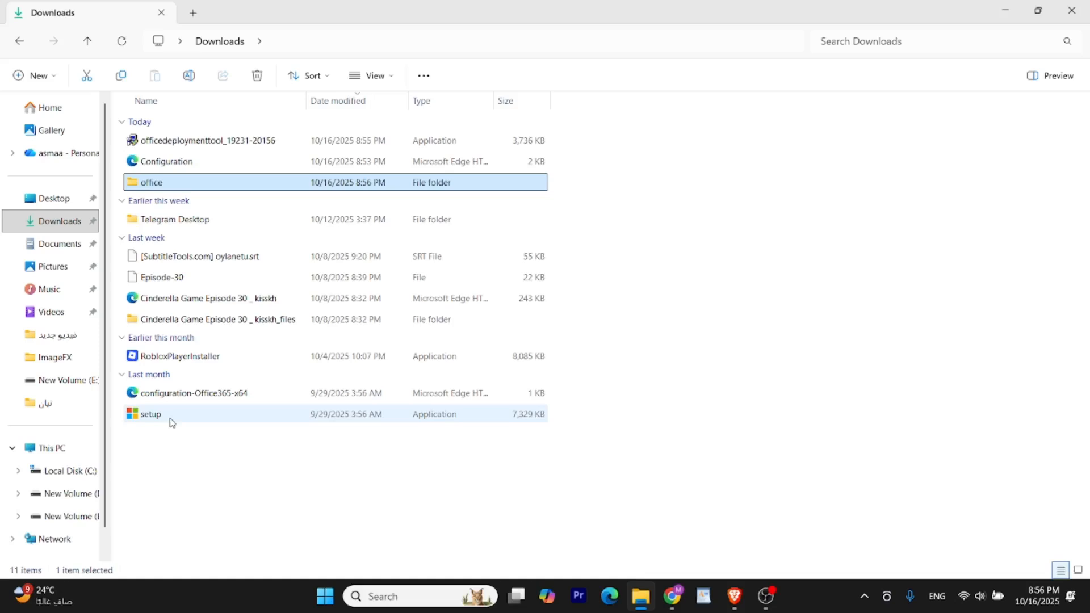
pyautogui.click(150, 413)
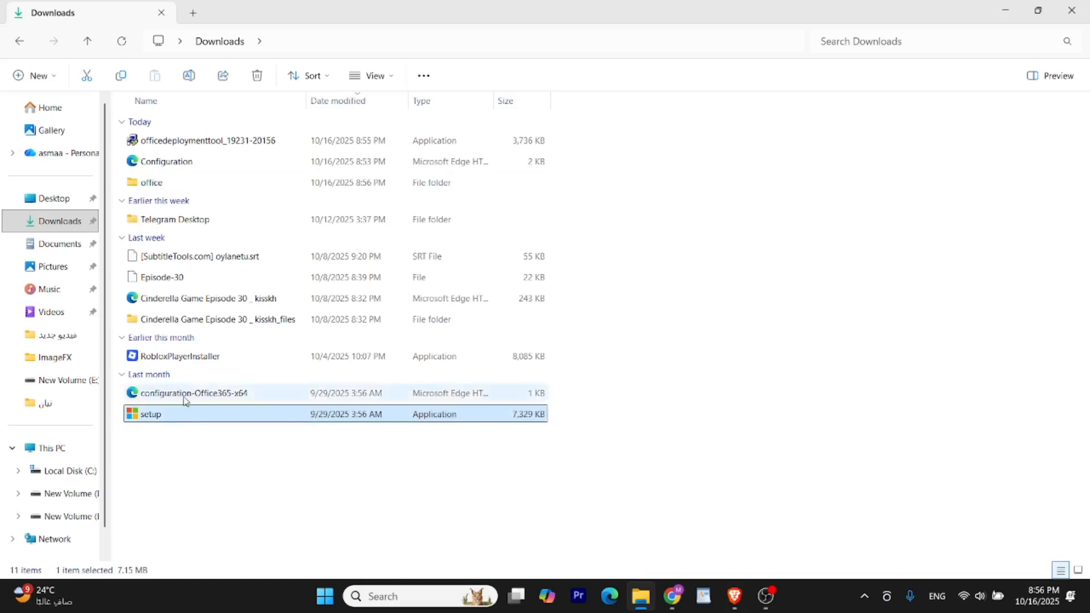
pyautogui.click(166, 160)
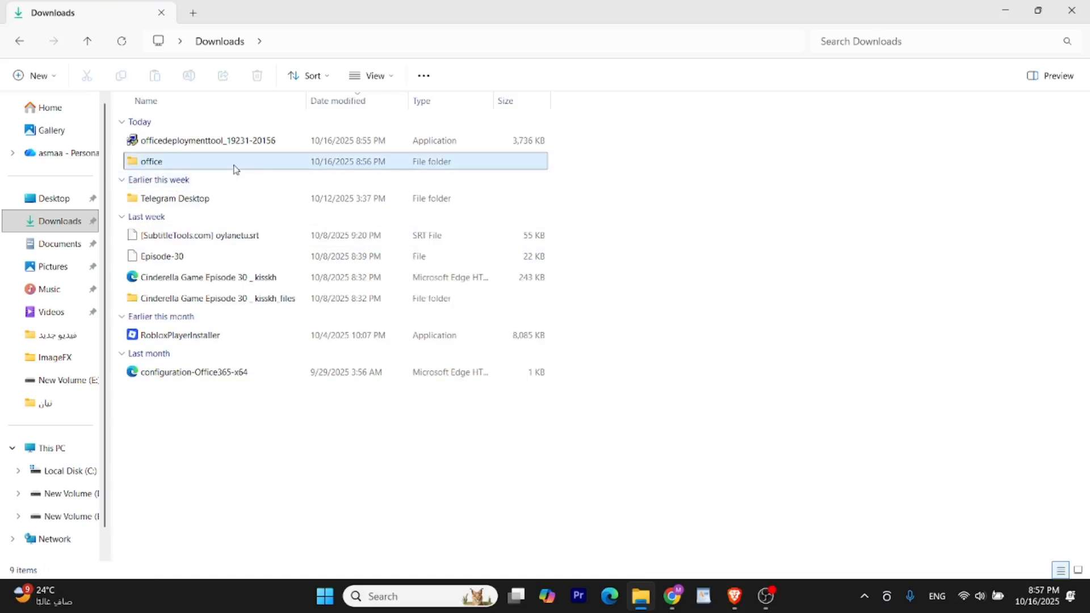
pyautogui.doubleClick(151, 161)
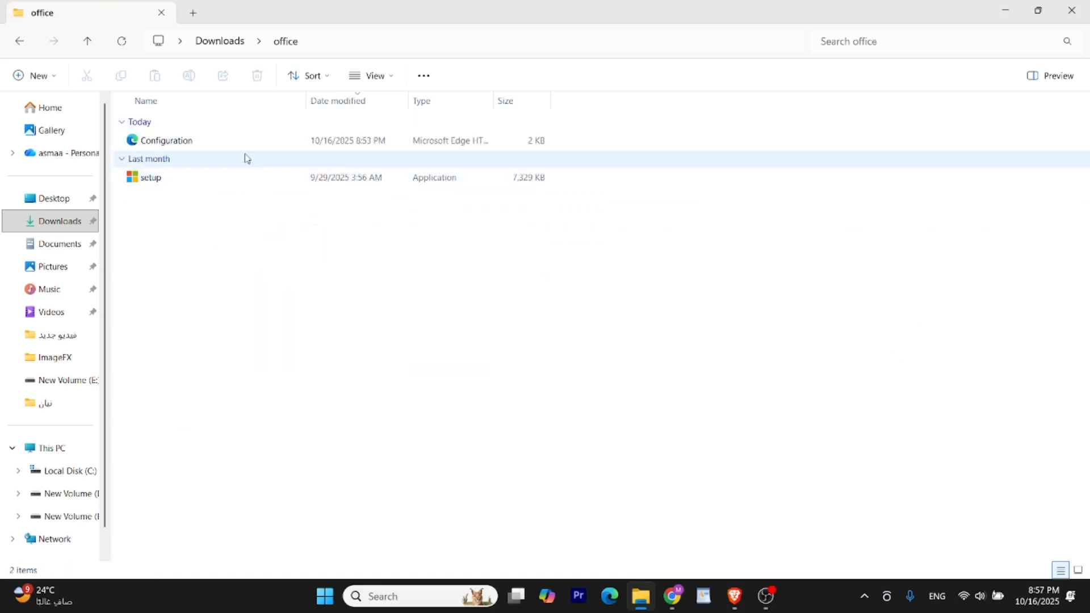
pyautogui.write('cm')
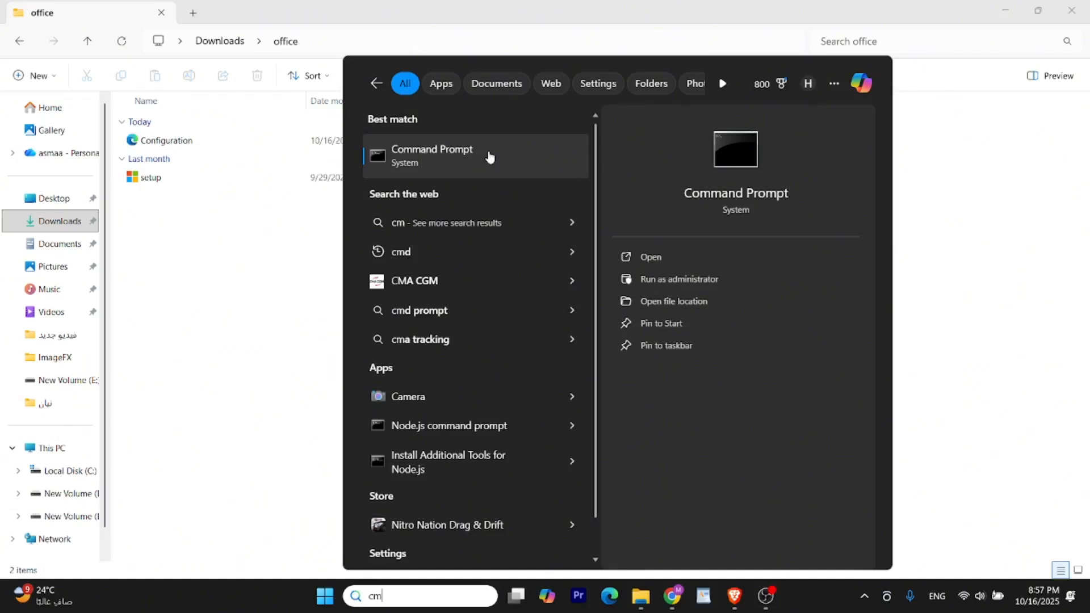
# Copy the office folder's full path from the address bar for use in an administrator Command Prompt
pyautogui.click(678, 279)
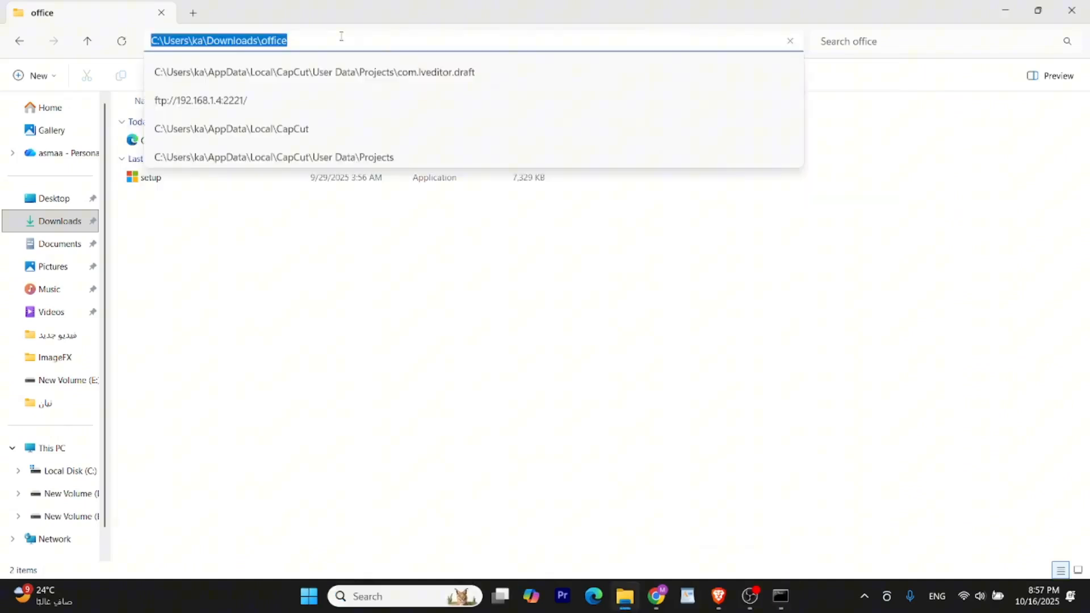
pyautogui.rightClick(218, 41)
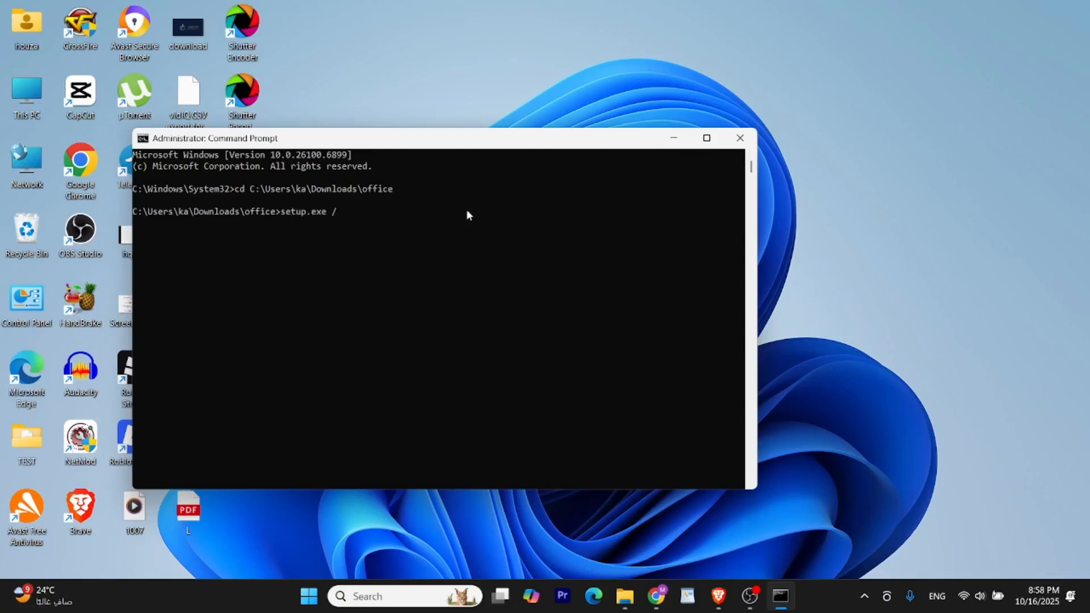
# Run setup.exe /configure configuration.xml to completion and close the Command Prompt
pyautogui.write('configure con')
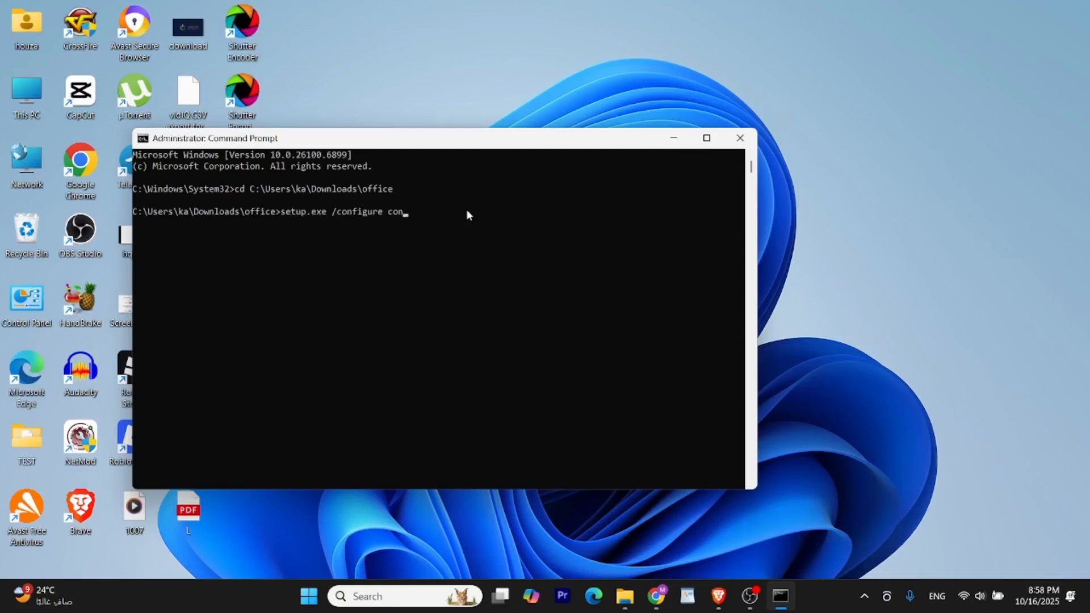
pyautogui.write('figuratio')
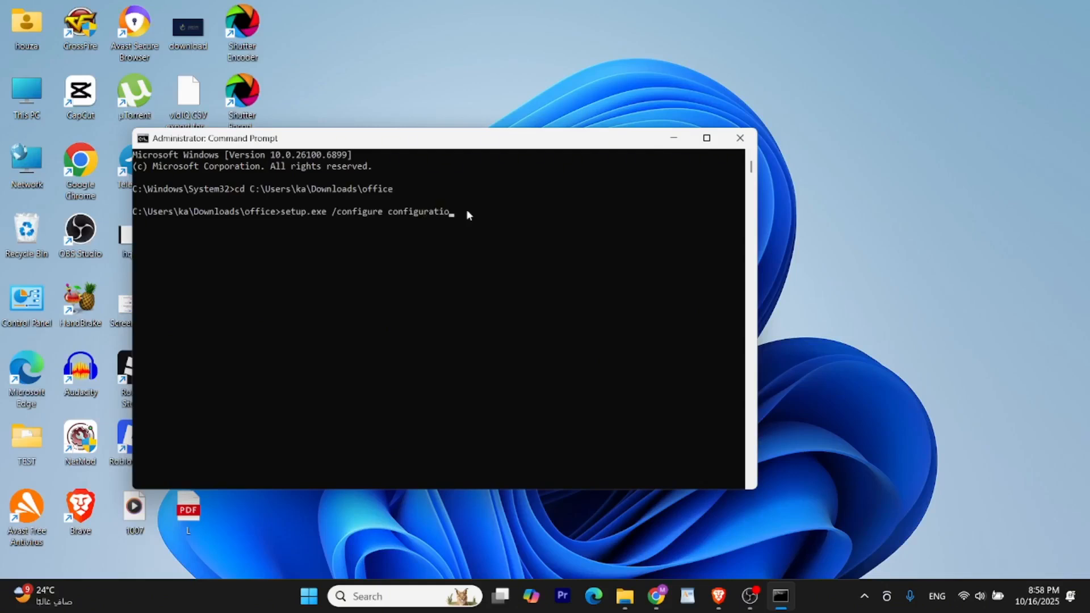
pyautogui.press('enter')
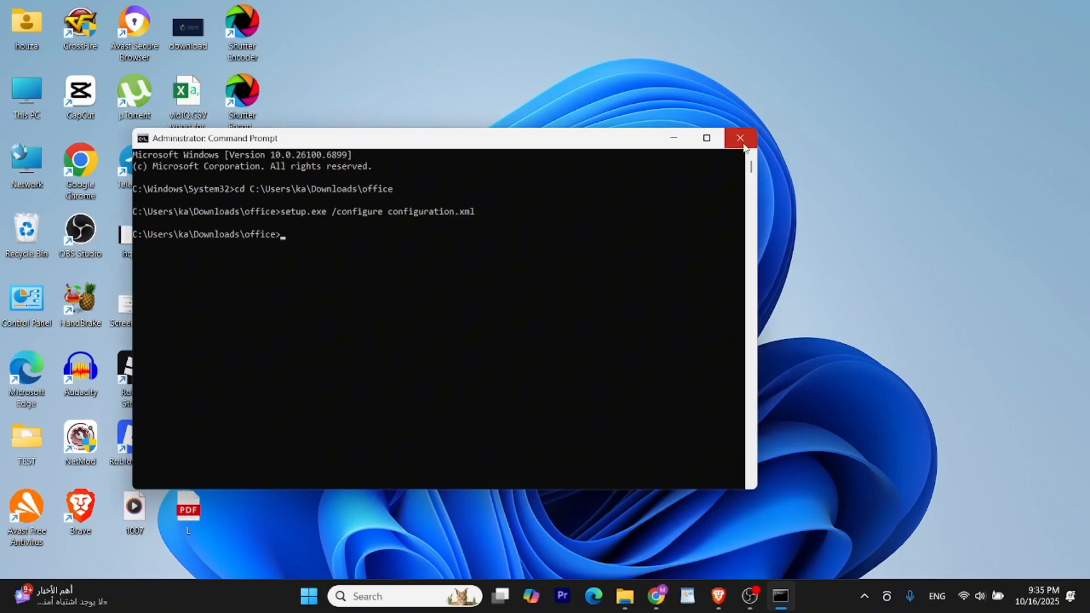
pyautogui.click(739, 137)
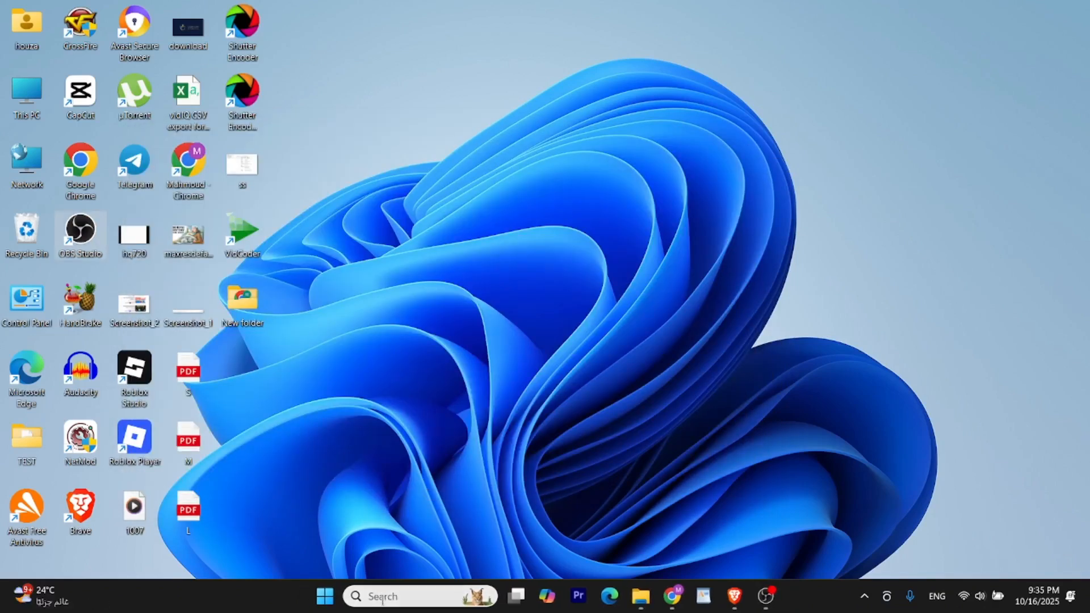
# Launch Word from Start, check the Account page showing Activation Required, then start a blank document
pyautogui.write('wo')
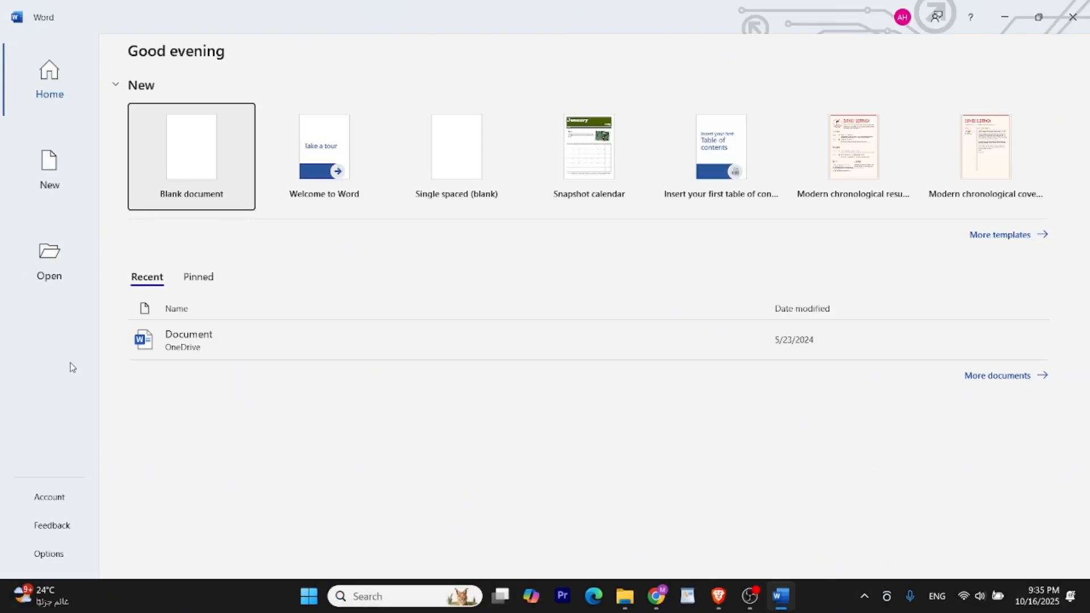
pyautogui.click(49, 496)
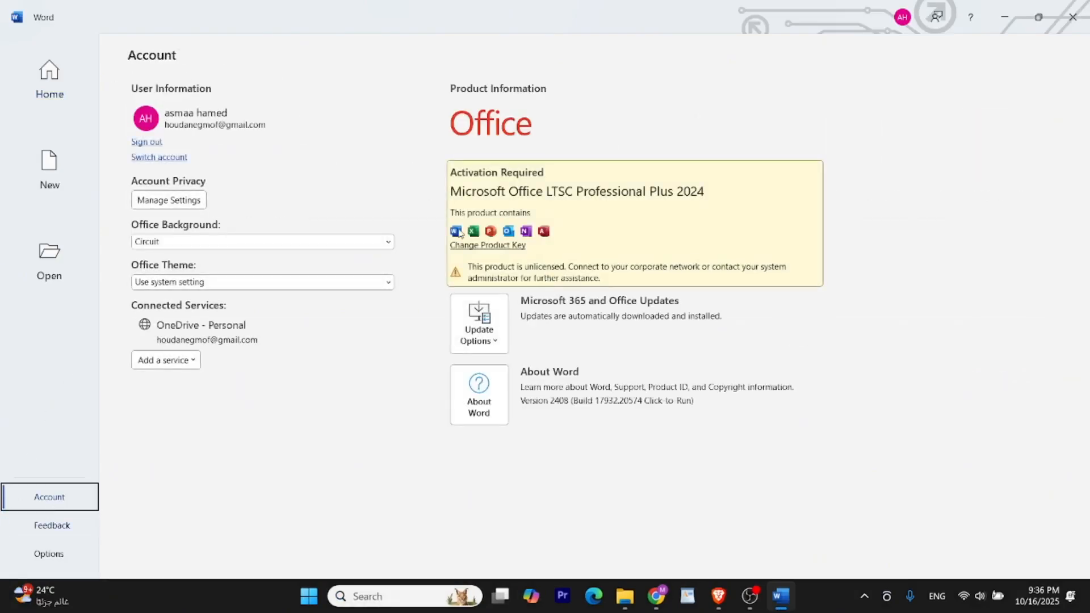
pyautogui.moveTo(554, 182)
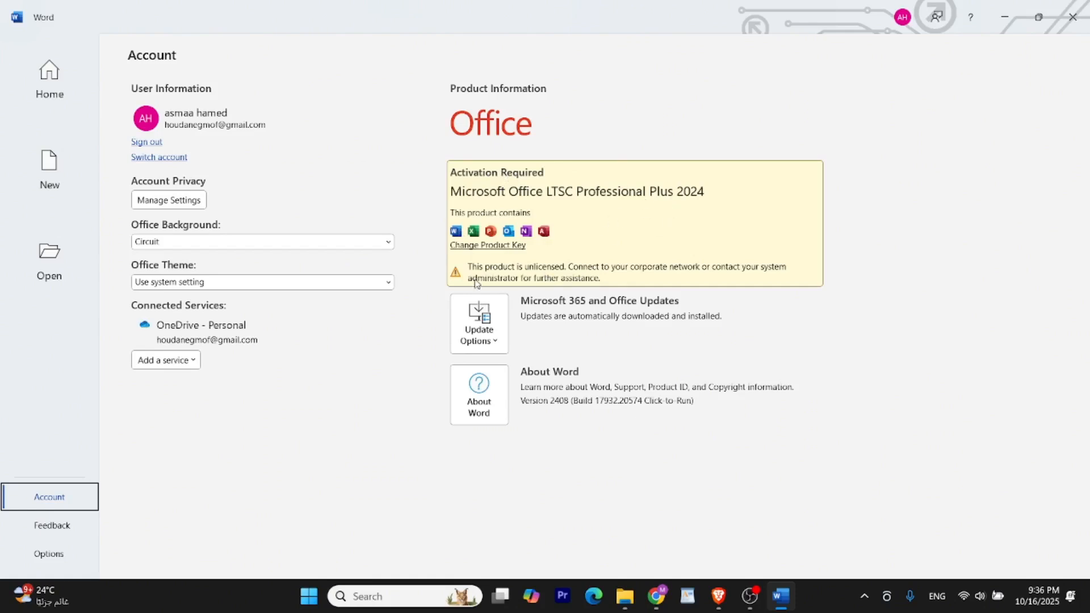
pyautogui.moveTo(614, 174)
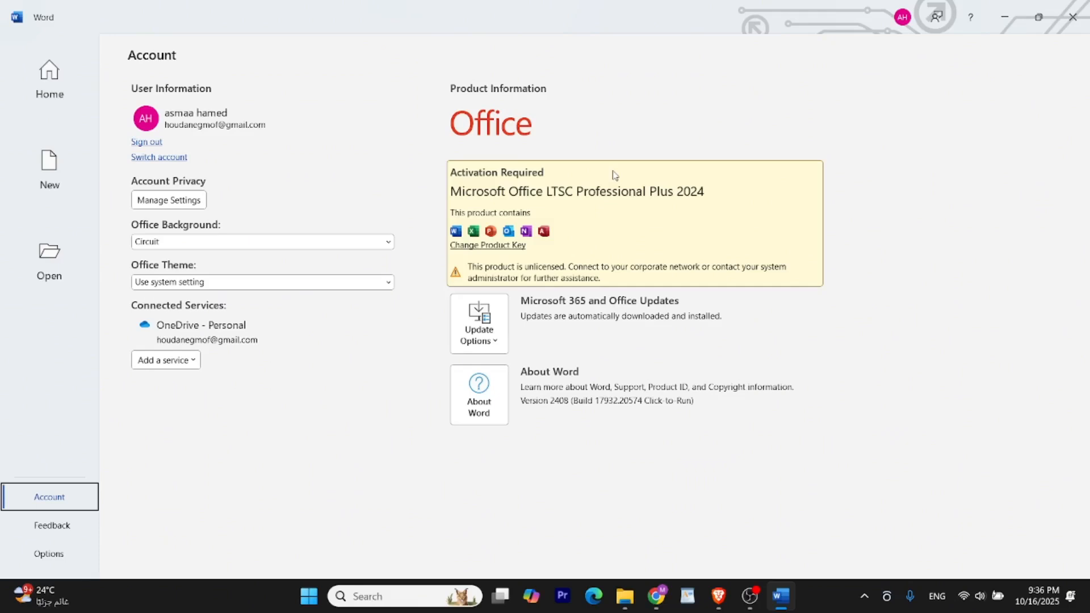
pyautogui.moveTo(595, 182)
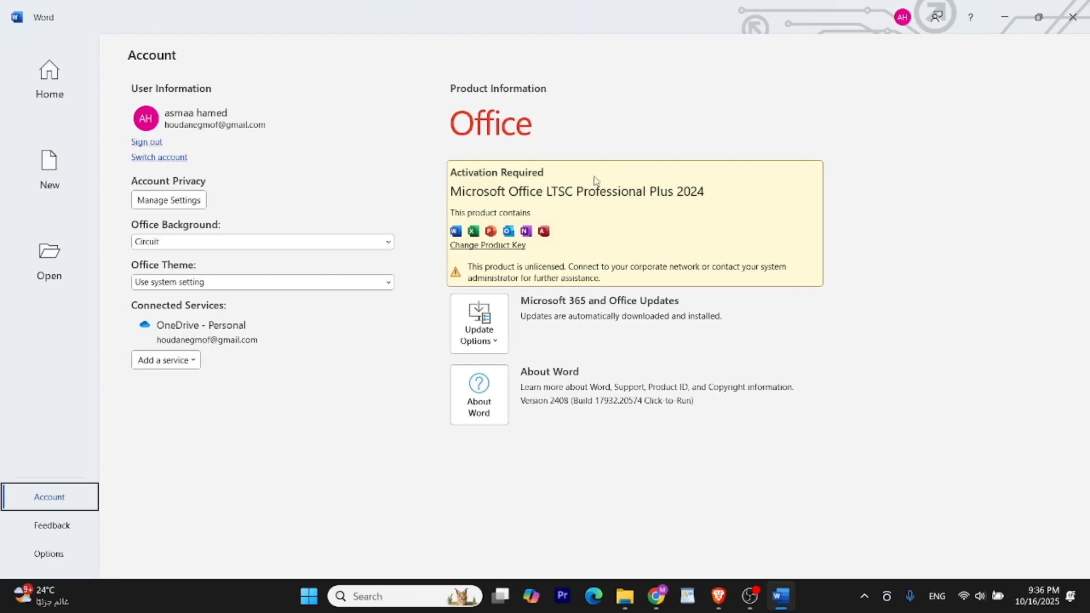
pyautogui.click(49, 167)
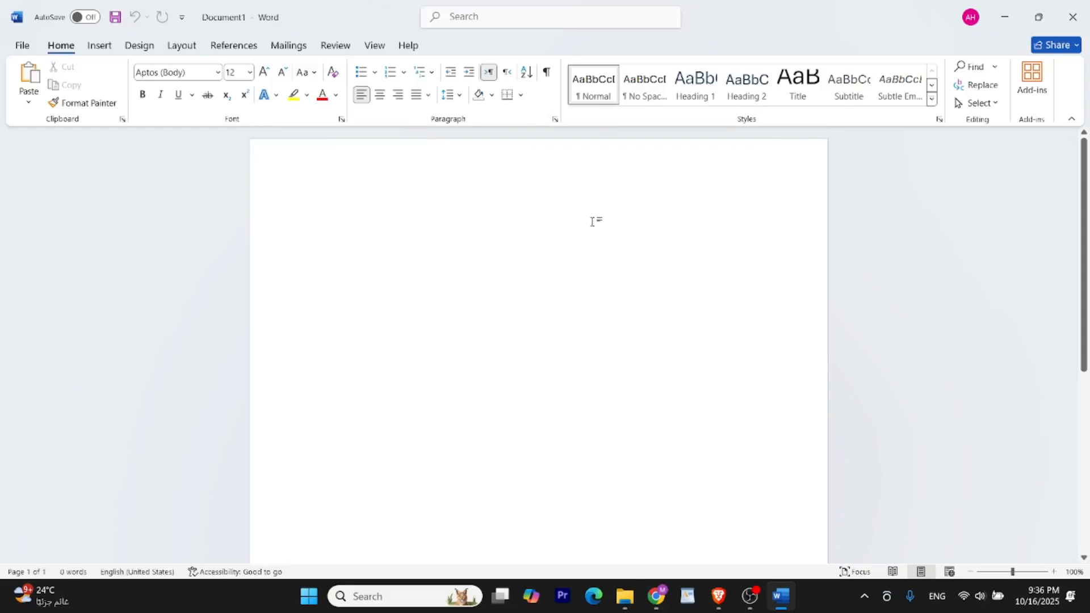
# Write 'Subscribe to houdztech' and enlarge it to font size 20
pyautogui.write('su')
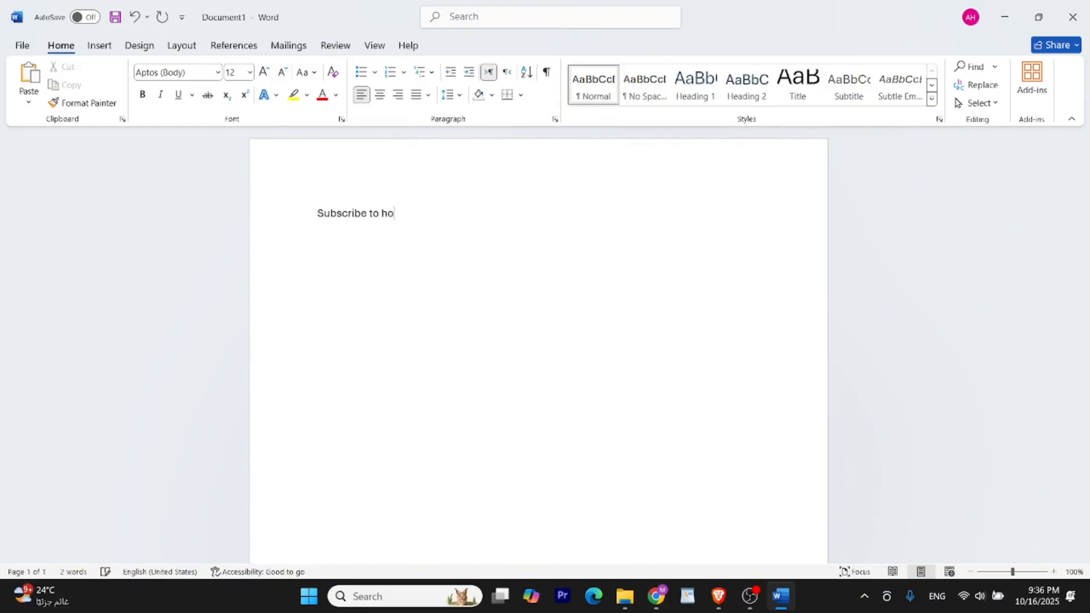
pyautogui.write('udzt')
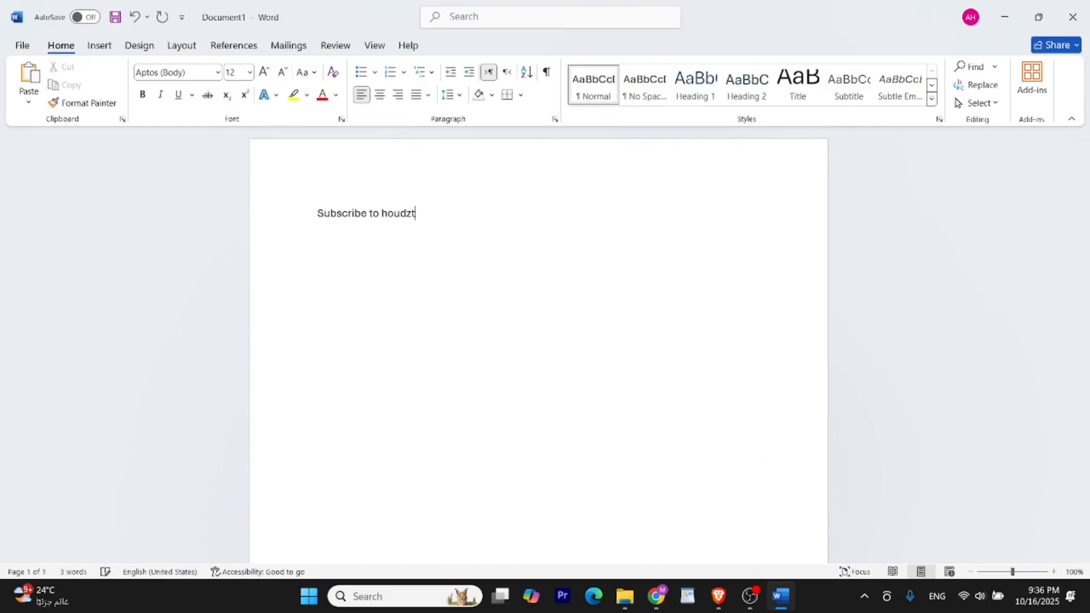
pyautogui.write('ech')
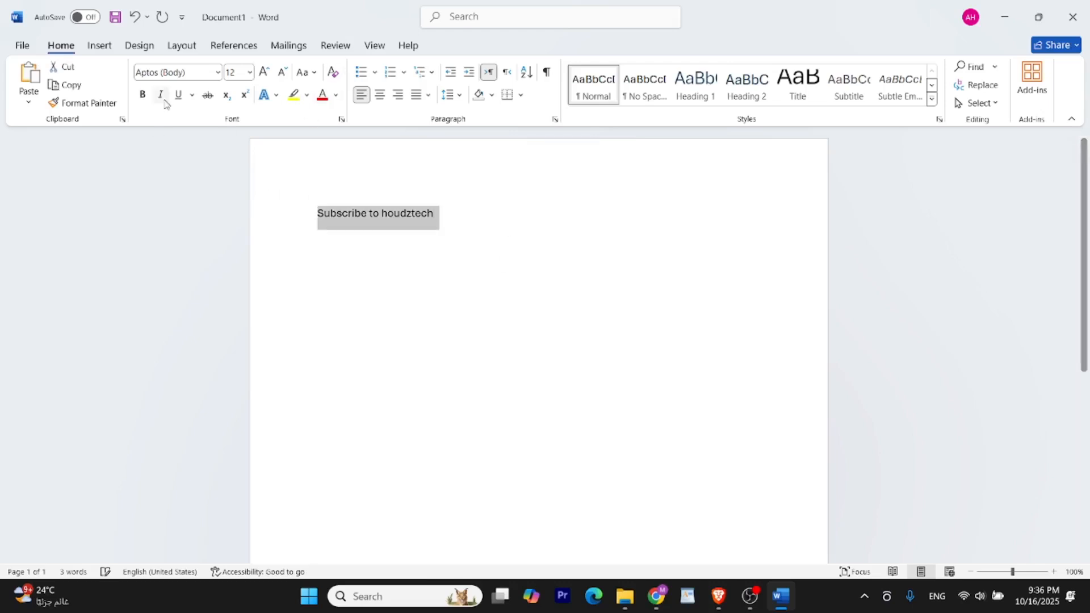
pyautogui.click(234, 73)
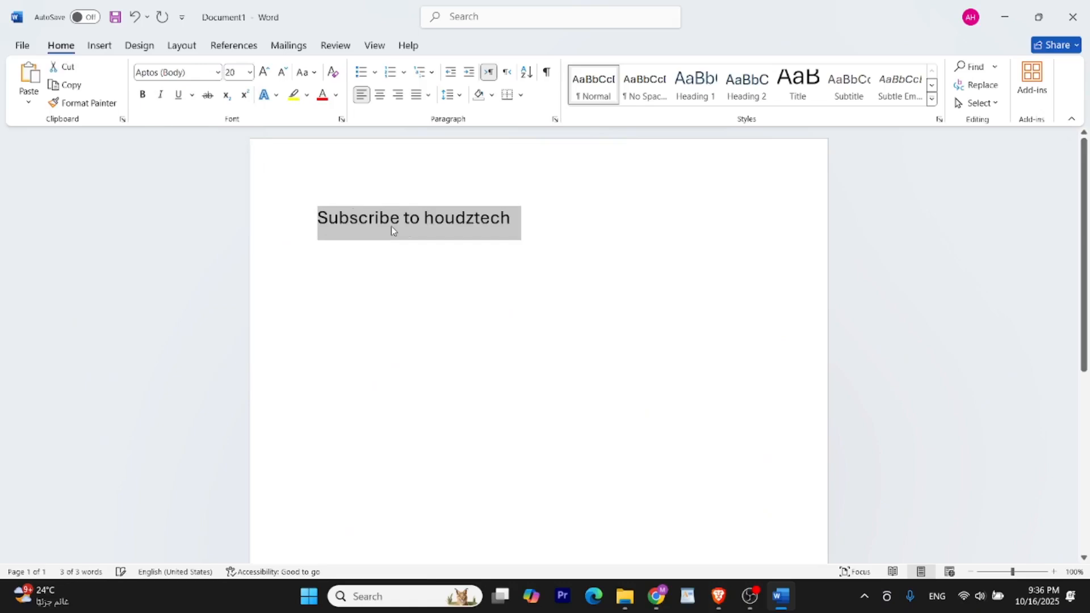
# Close Word, discarding the test document without saving
pyautogui.click(1072, 17)
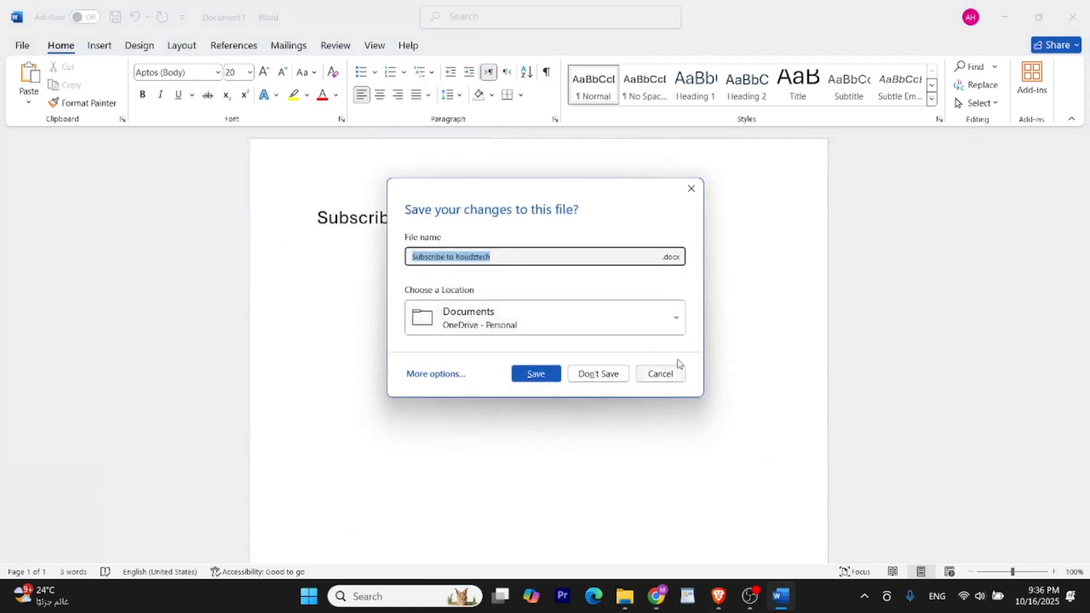
pyautogui.click(596, 373)
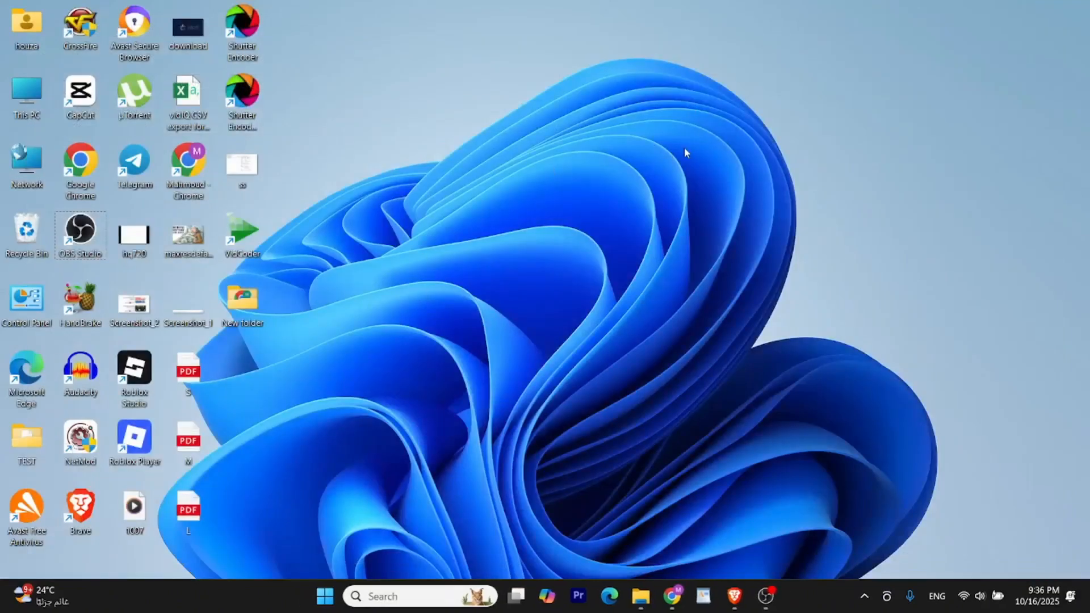
pyautogui.moveTo(730, 313)
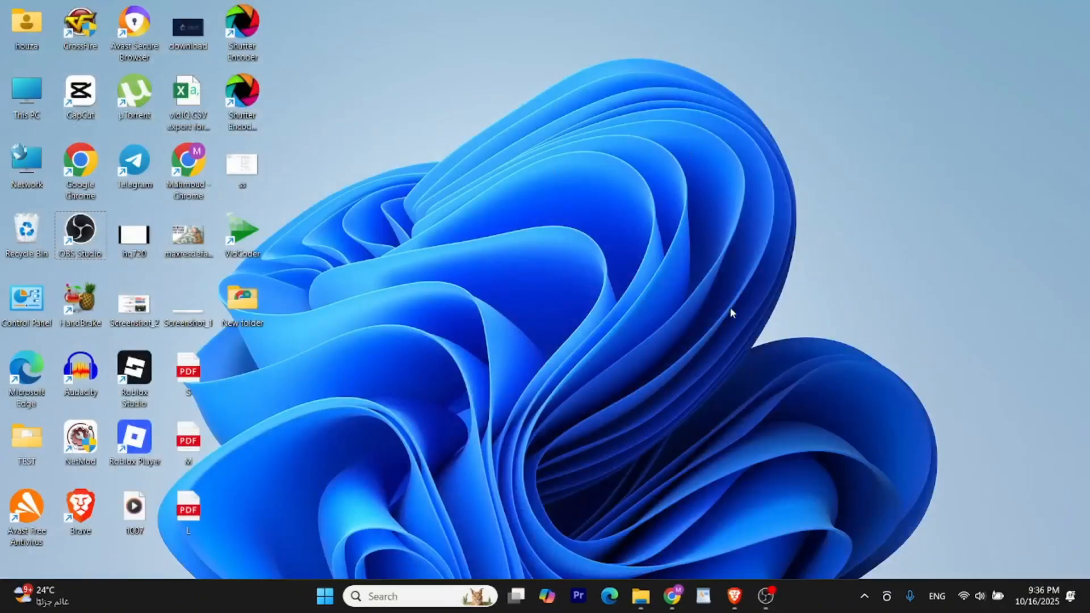
pyautogui.moveTo(779, 361)
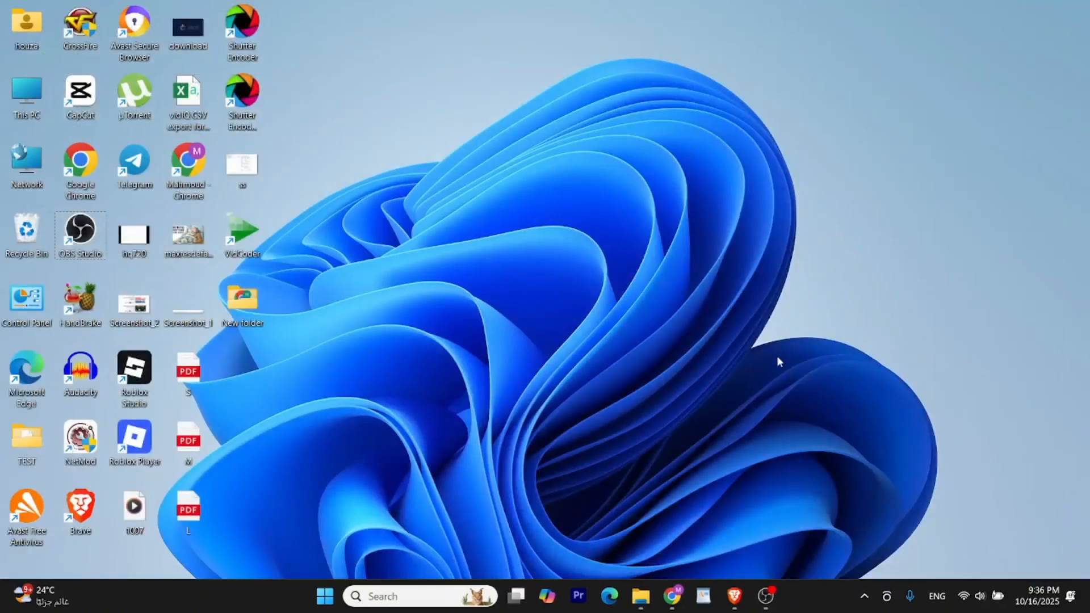